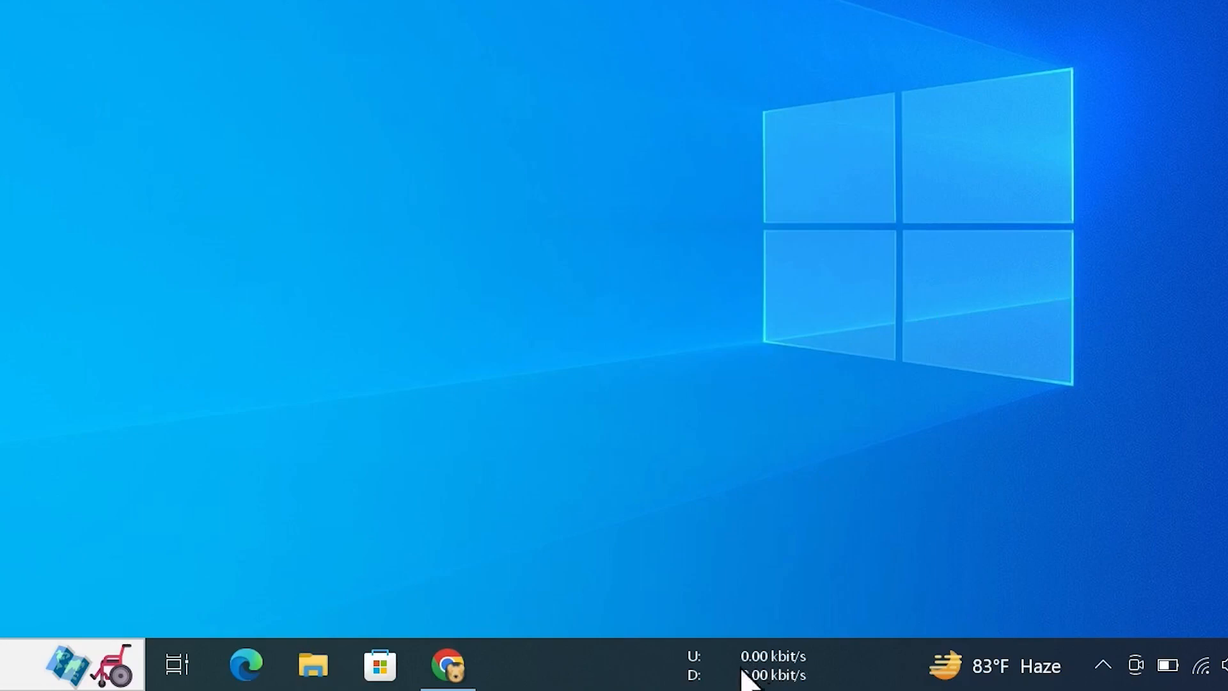
pyautogui.moveTo(771, 680)
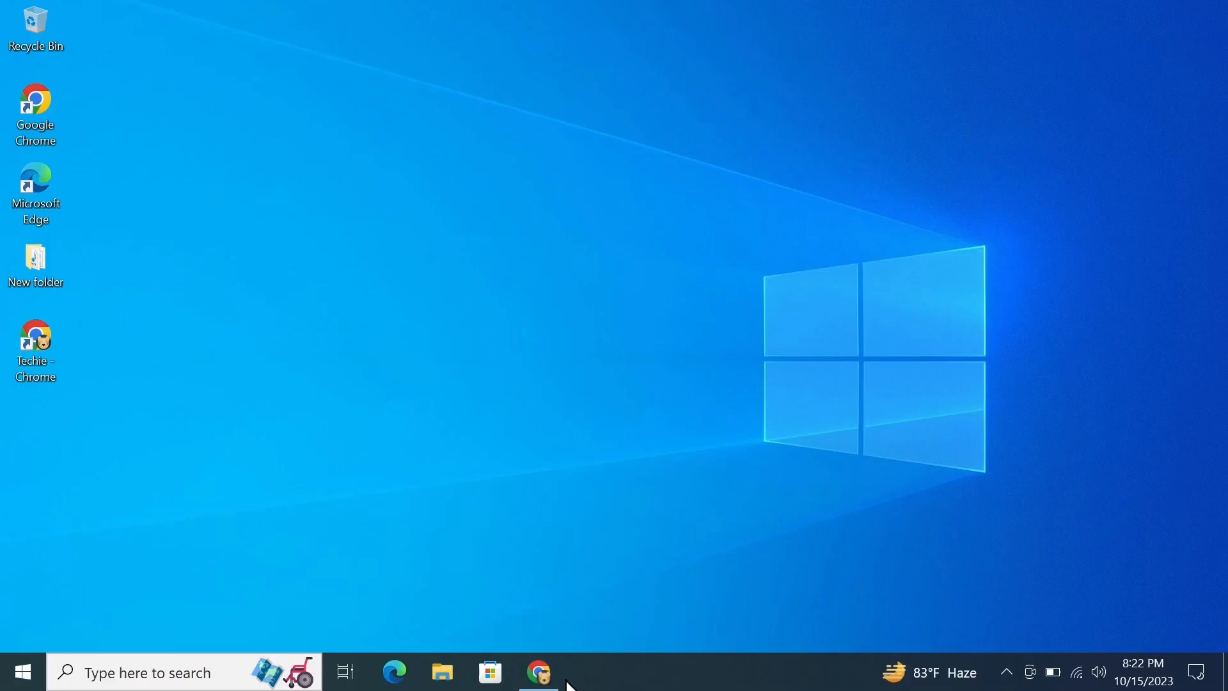
# Launch Chrome from the taskbar to search for 'net speed monitor cnet'
pyautogui.click(538, 672)
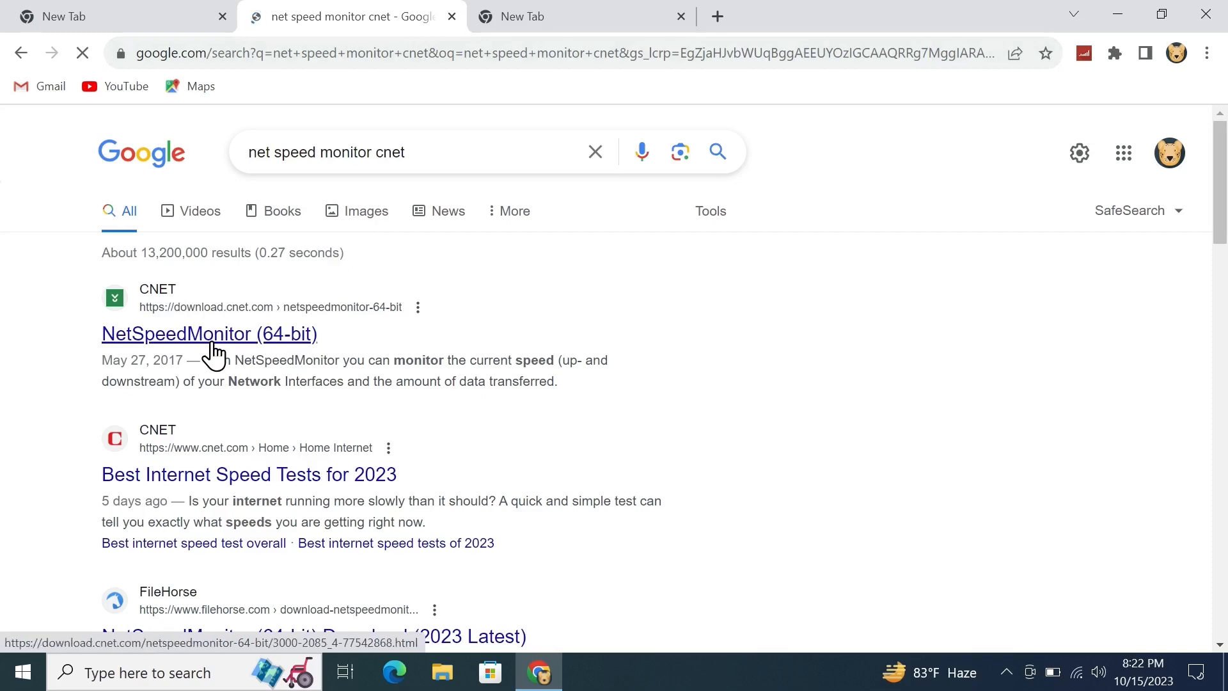
# Download the 3.5 MB NetSpeedMonitor (64-bit) installer from CNET, dismissing the shopping popup
pyautogui.click(209, 334)
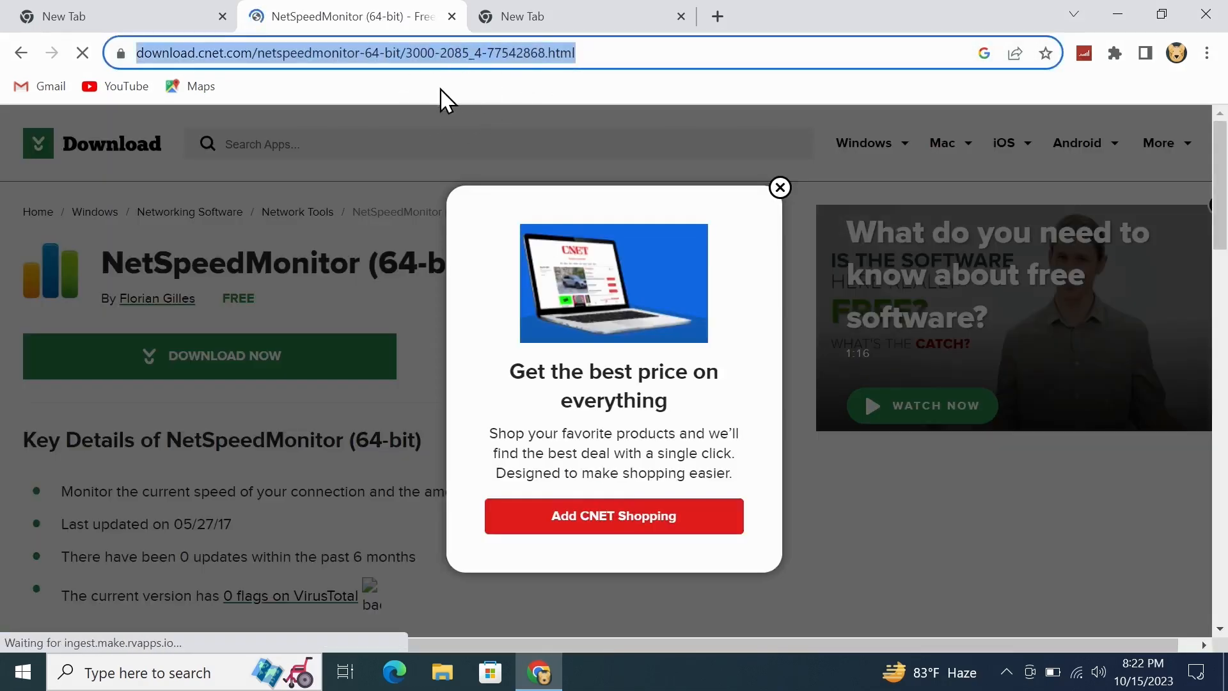
pyautogui.moveTo(690, 196)
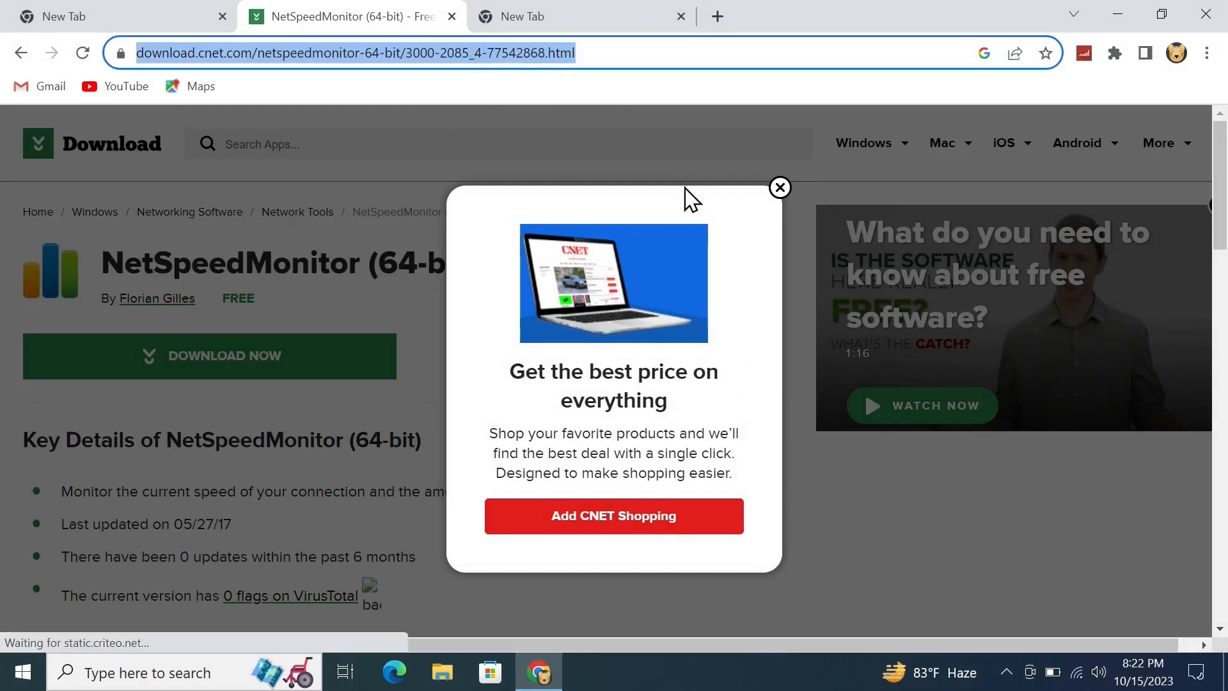
pyautogui.click(779, 188)
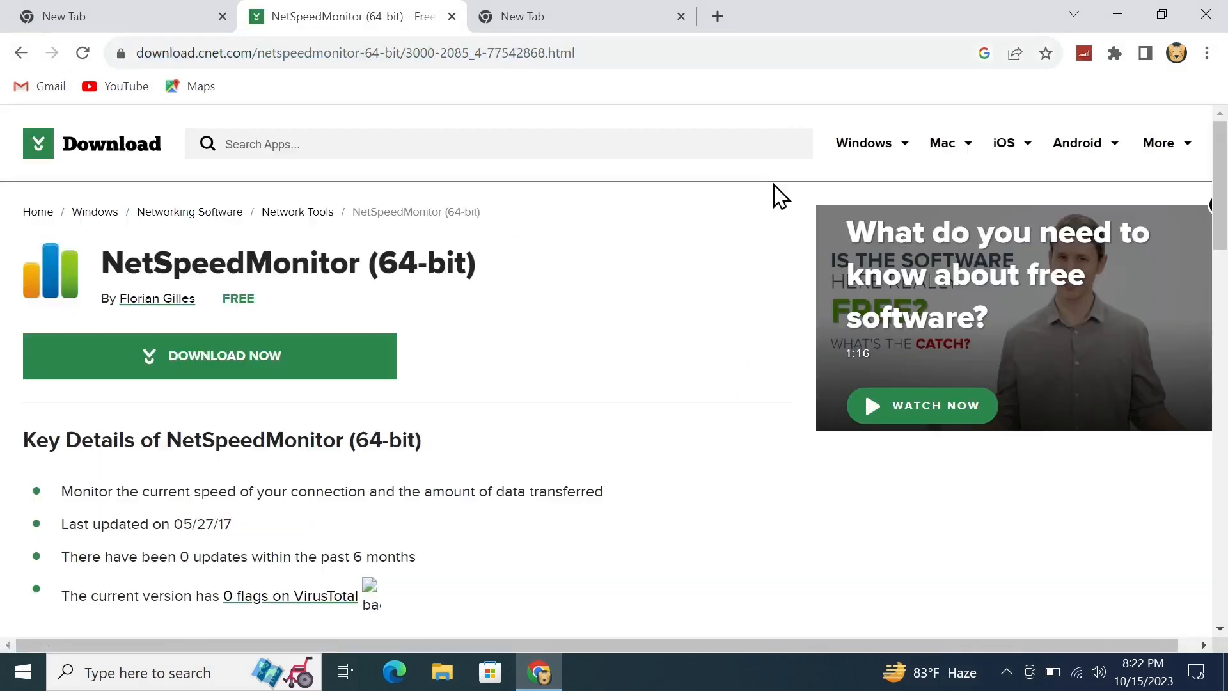
pyautogui.moveTo(262, 364)
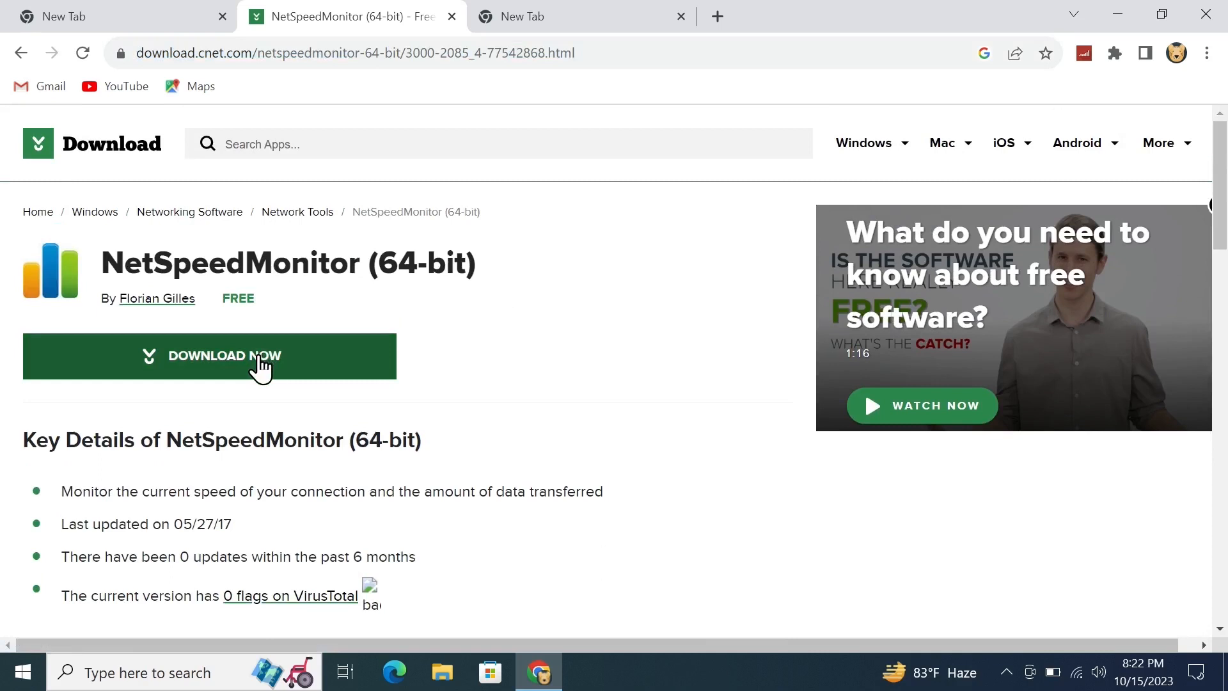
pyautogui.click(224, 356)
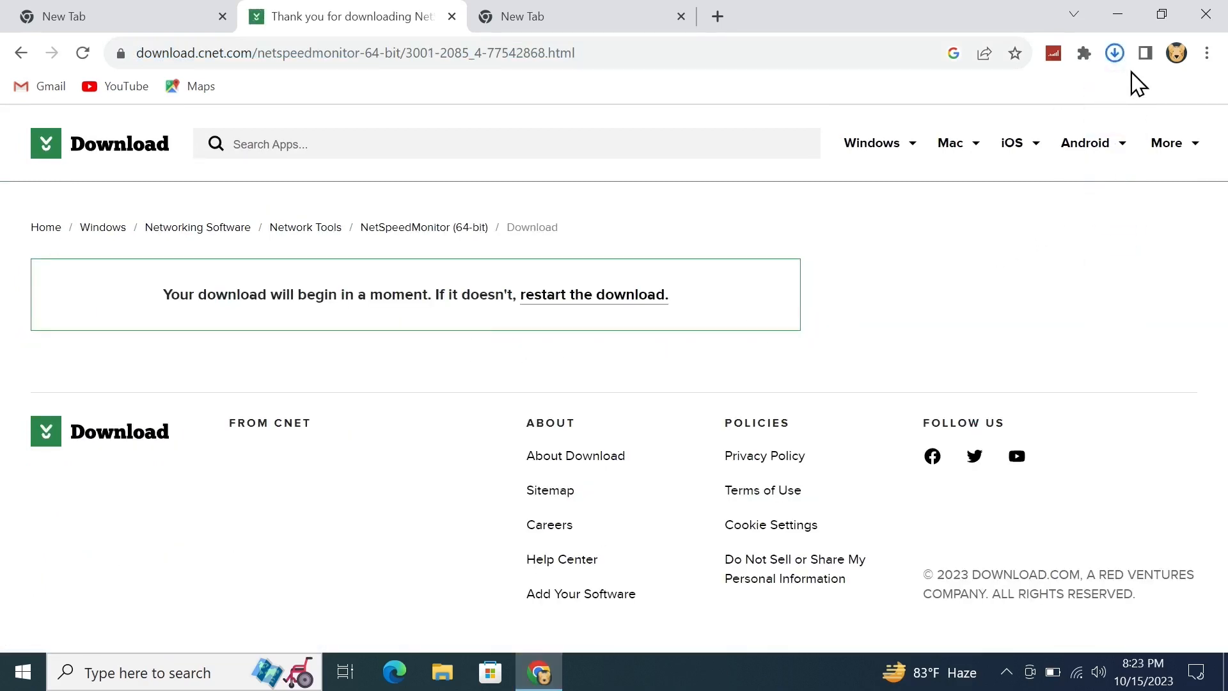
pyautogui.click(1113, 52)
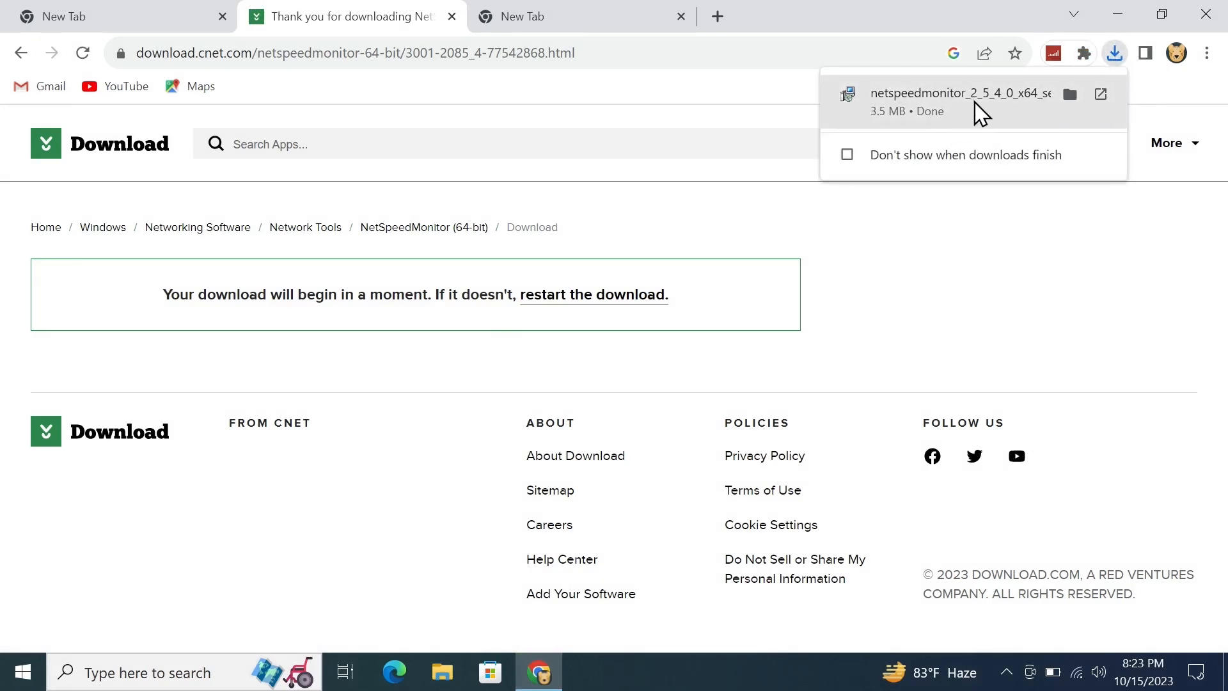
pyautogui.moveTo(1070, 94)
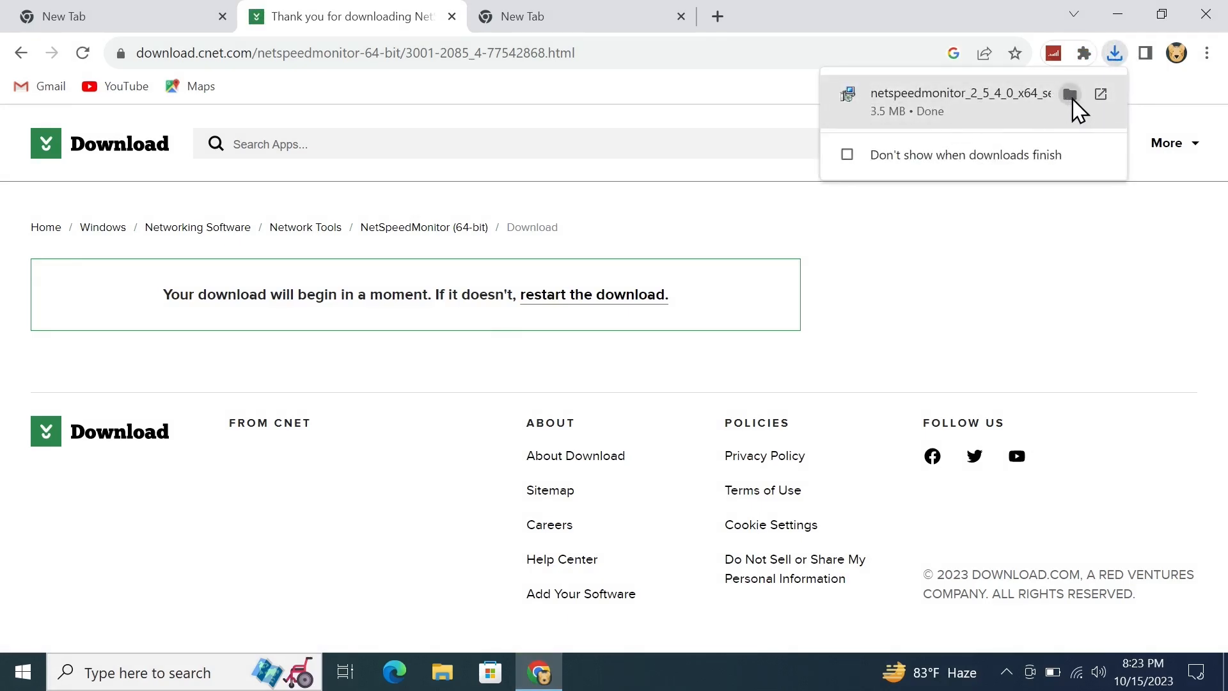
# Reveal netspeedmonitor_2_5_4_0_x64_setup in Downloads from Chrome's download history page
pyautogui.click(1070, 94)
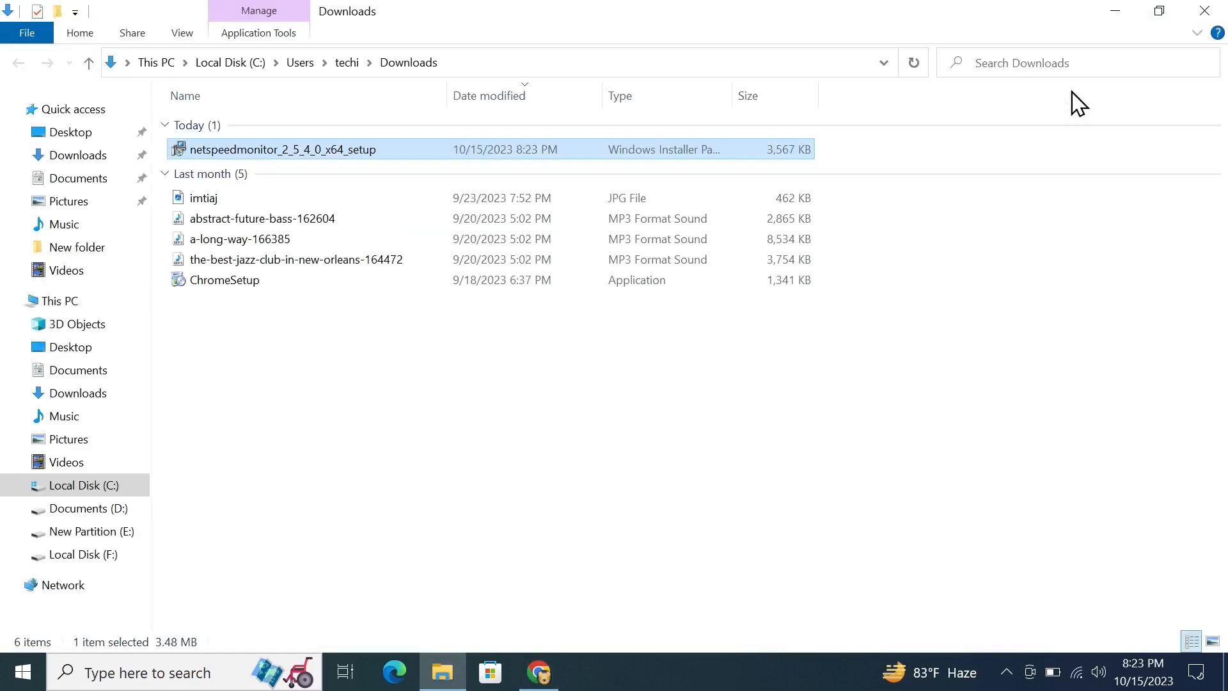
pyautogui.moveTo(329, 157)
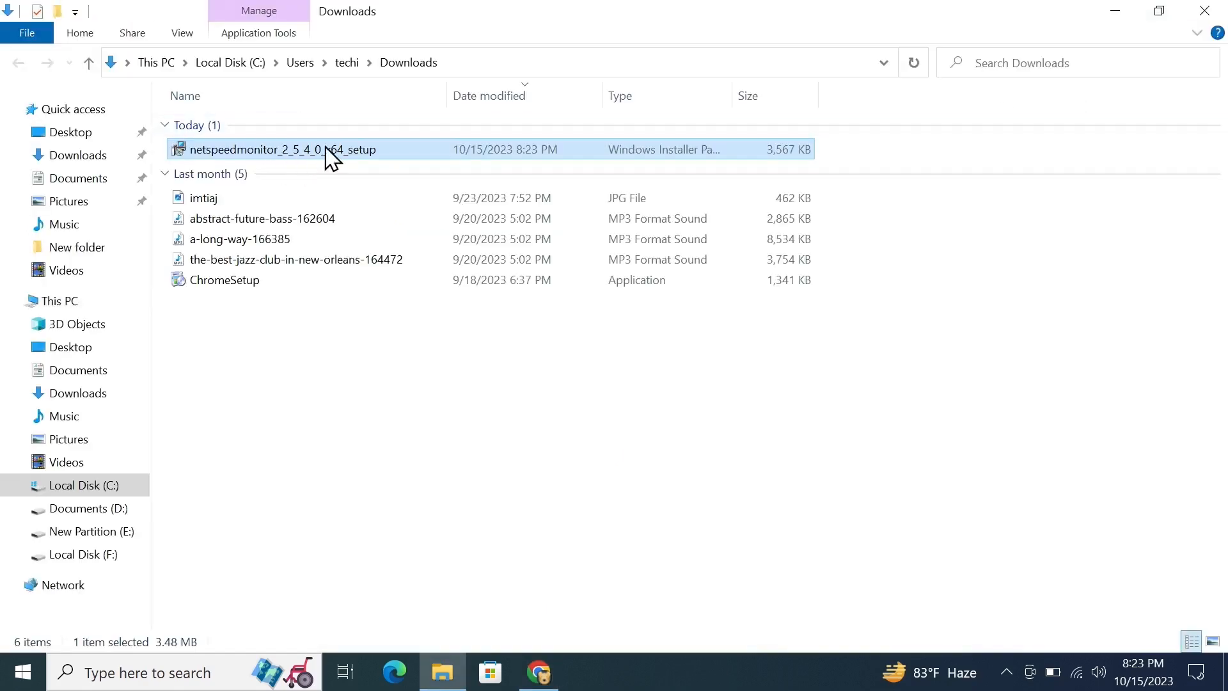
pyautogui.click(537, 672)
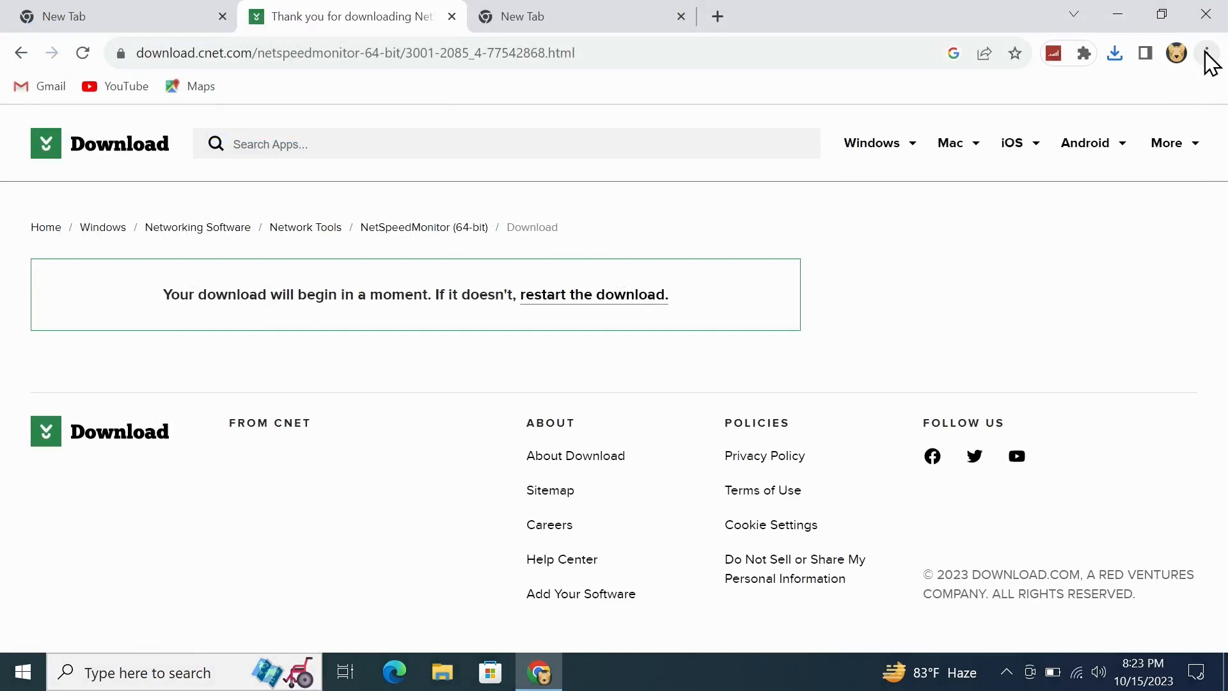
pyautogui.click(1205, 52)
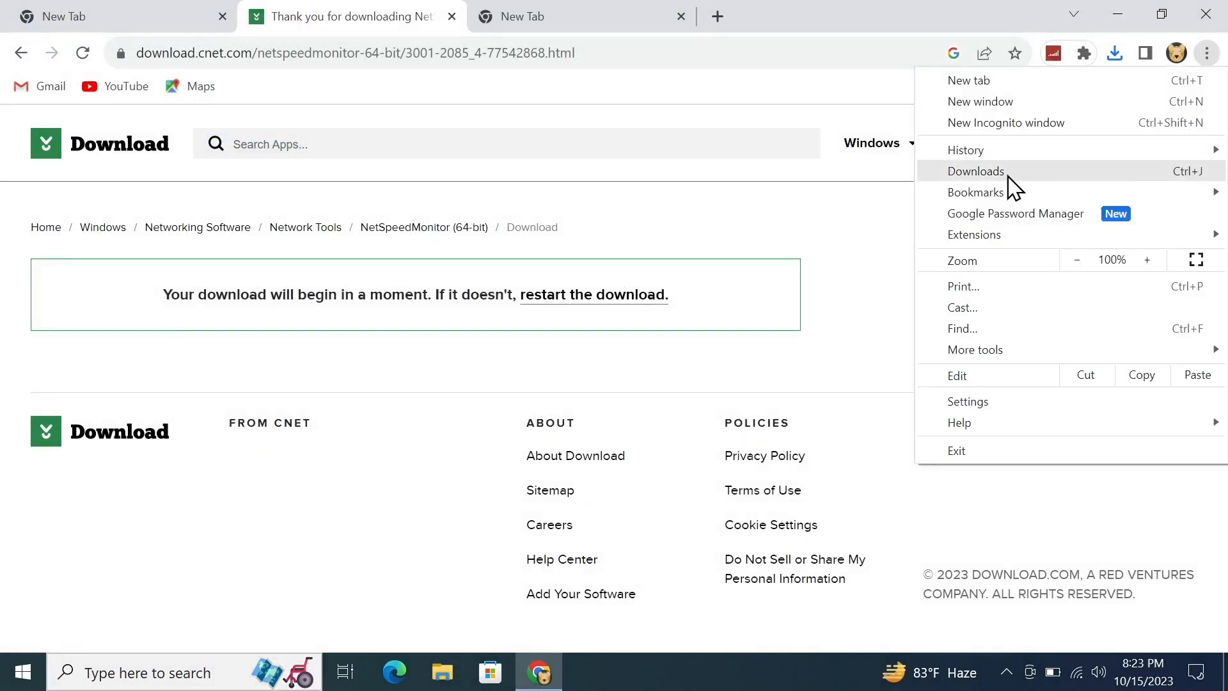
pyautogui.click(975, 171)
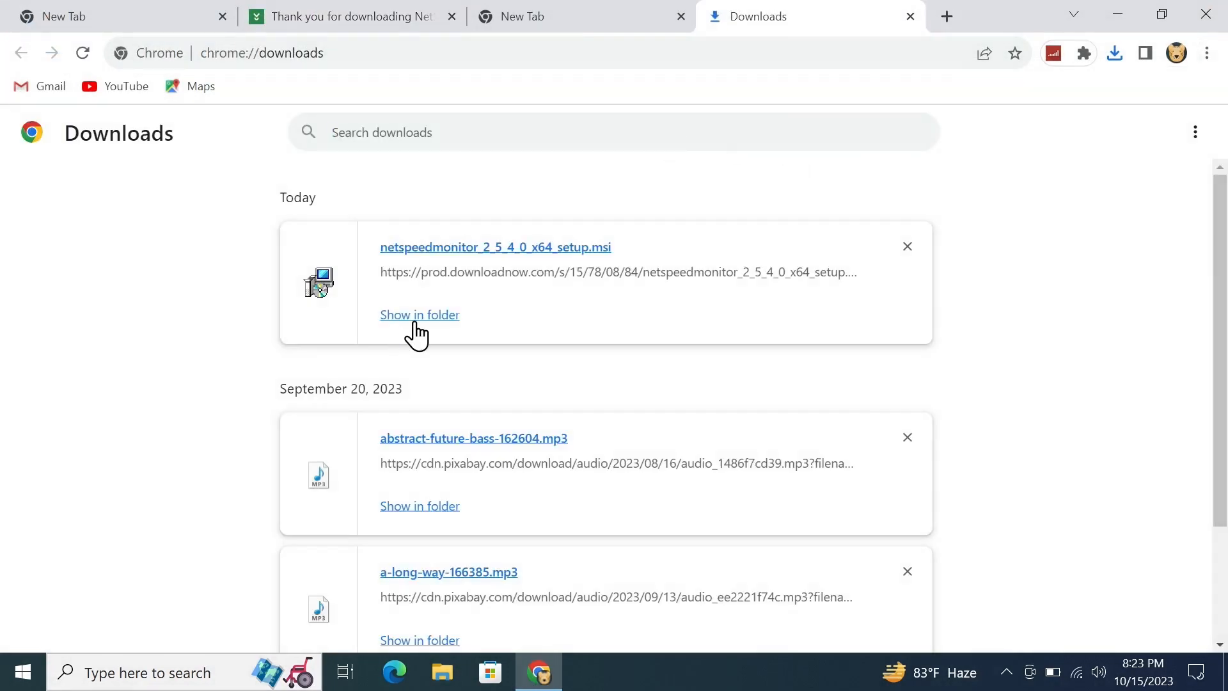
pyautogui.click(419, 314)
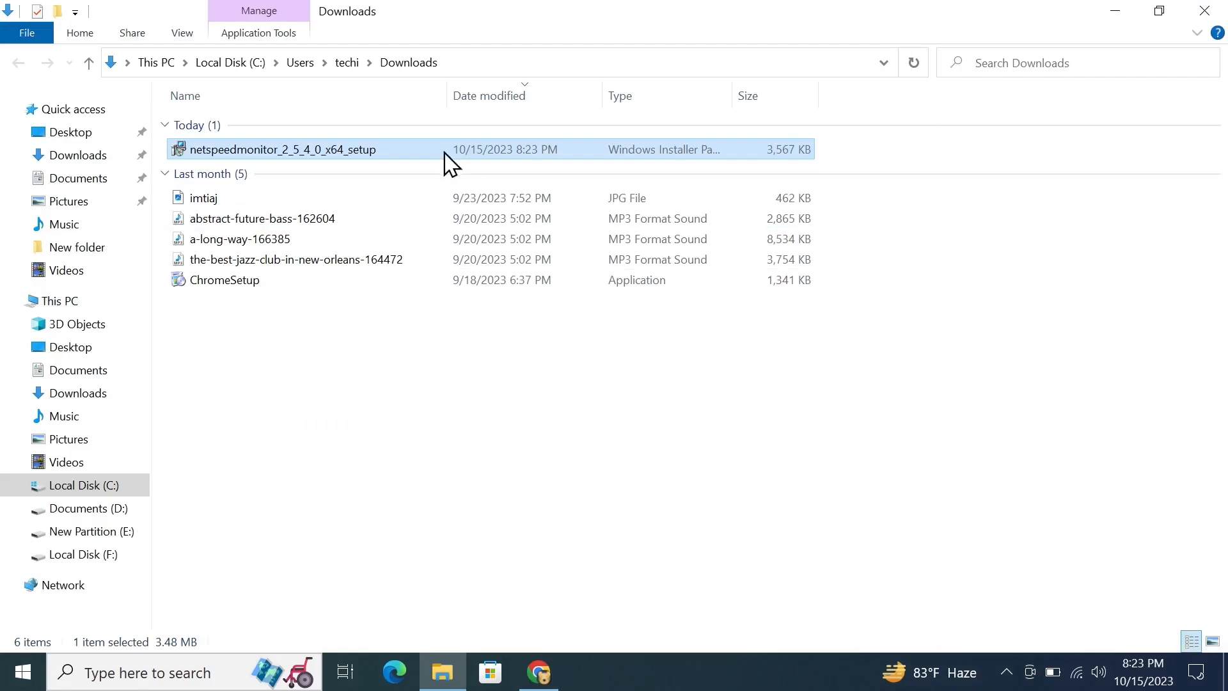
pyautogui.moveTo(321, 161)
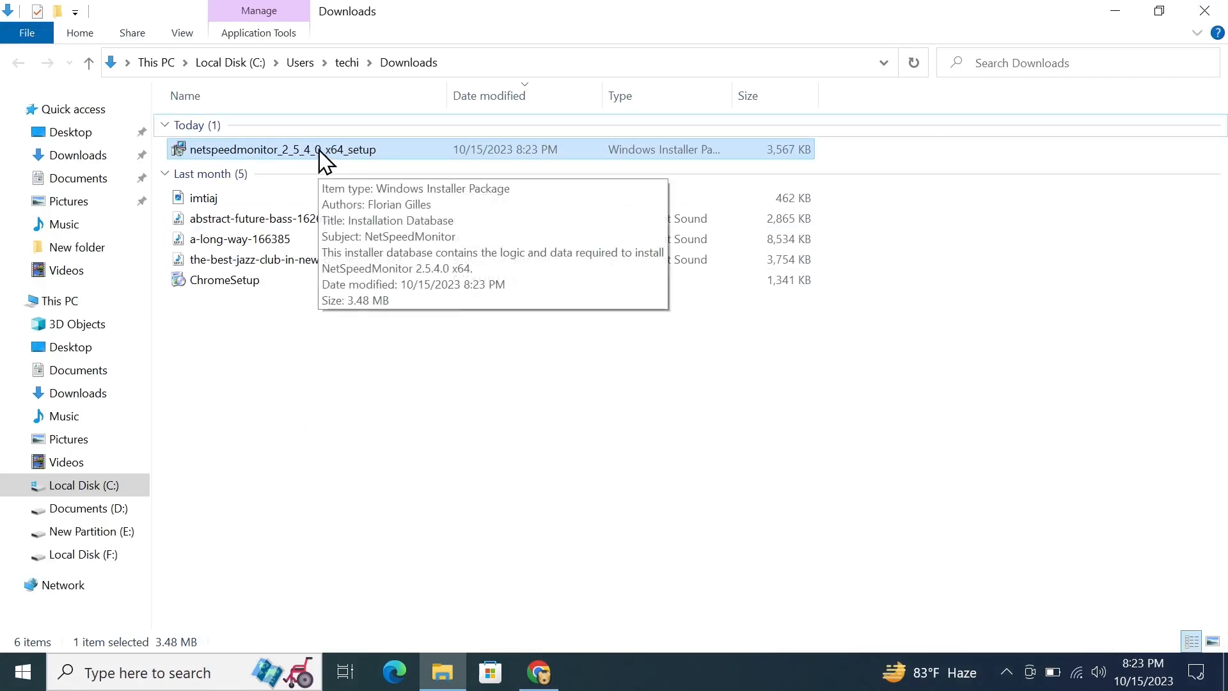
pyautogui.rightClick(281, 150)
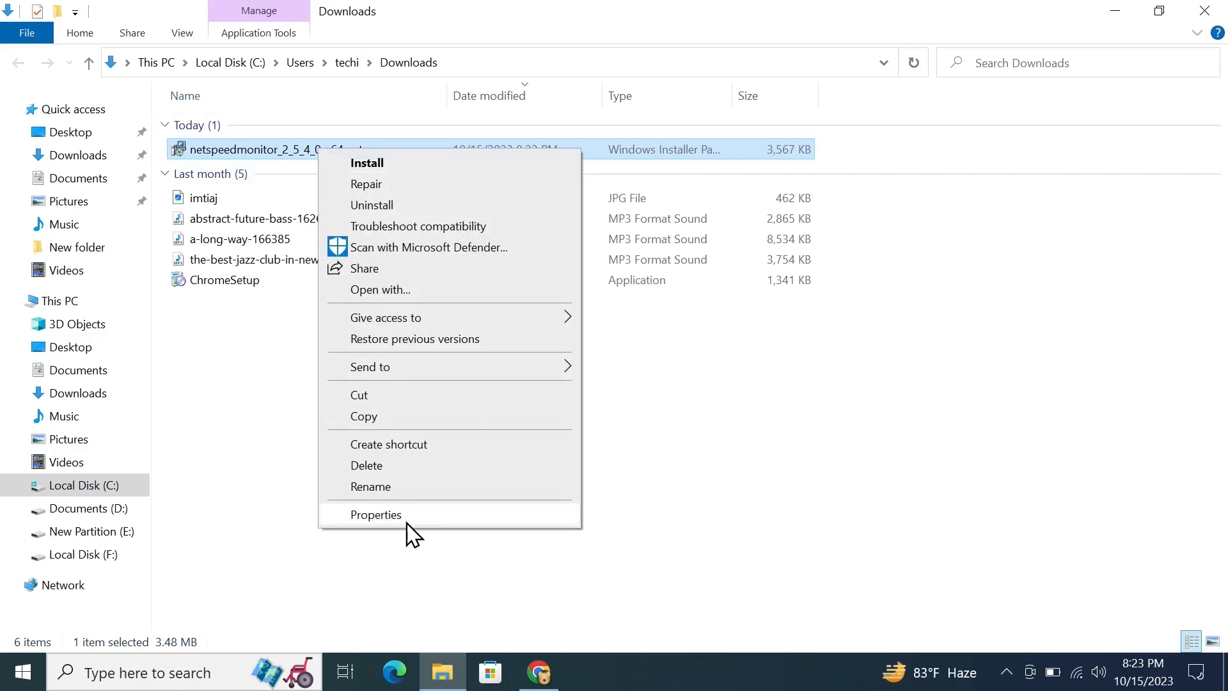
pyautogui.click(376, 514)
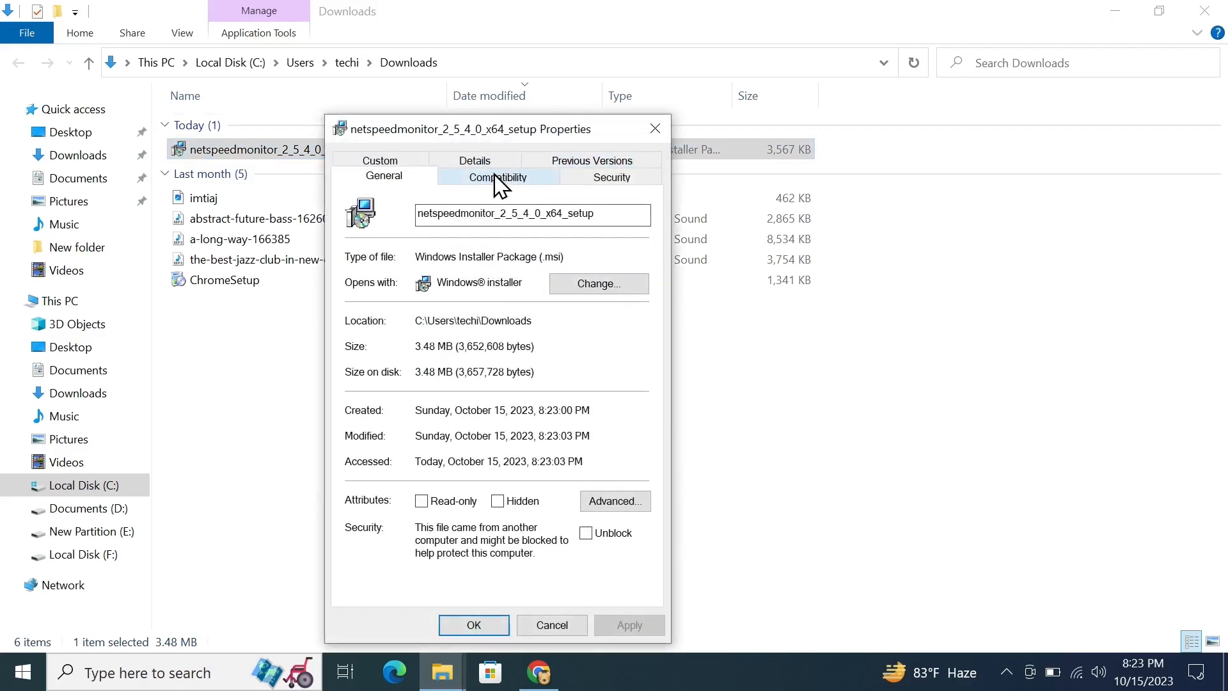
pyautogui.click(497, 177)
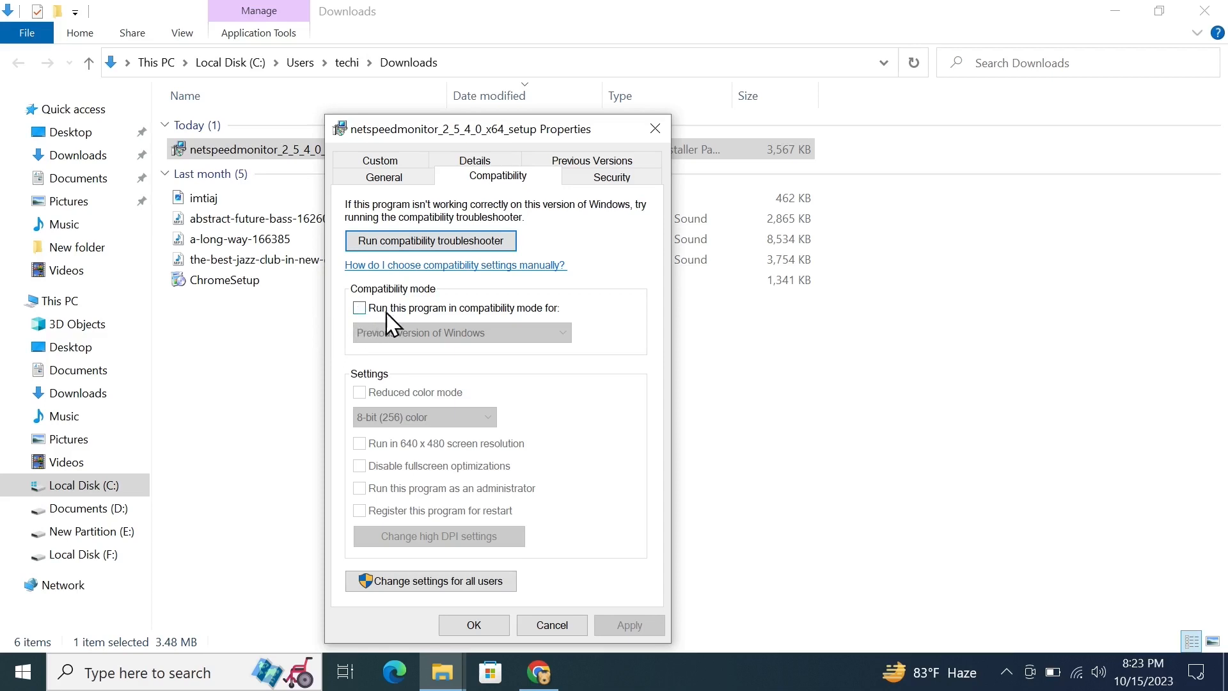
pyautogui.moveTo(435, 325)
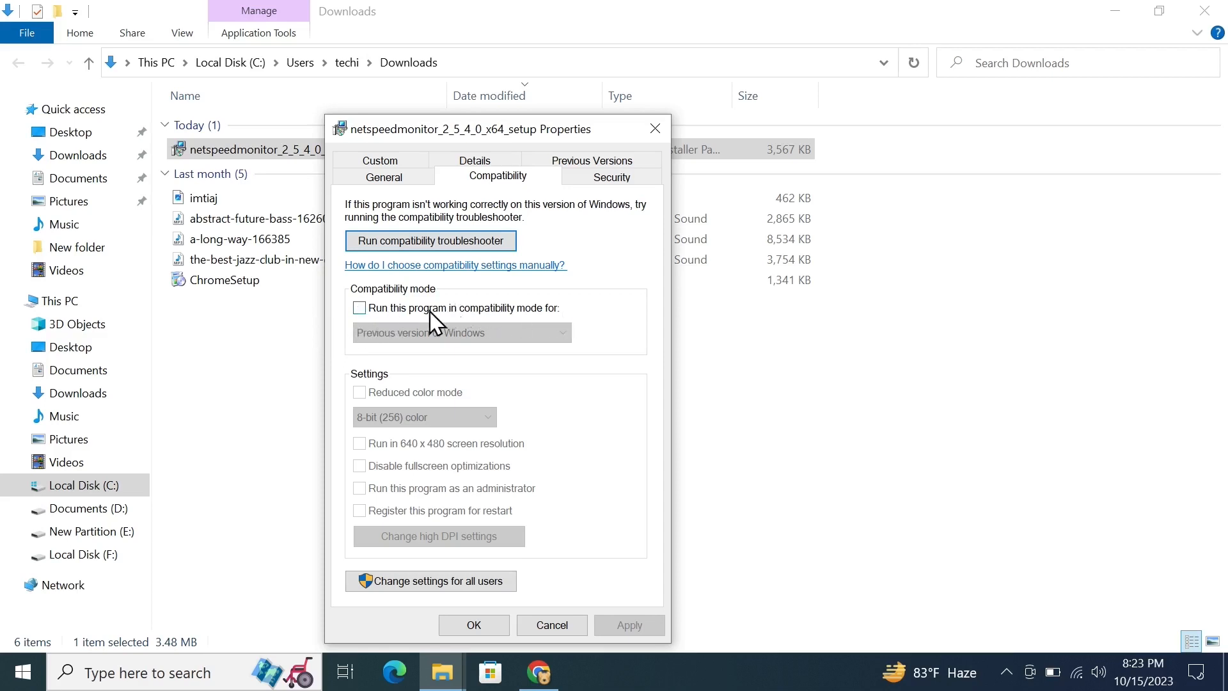
pyautogui.click(359, 307)
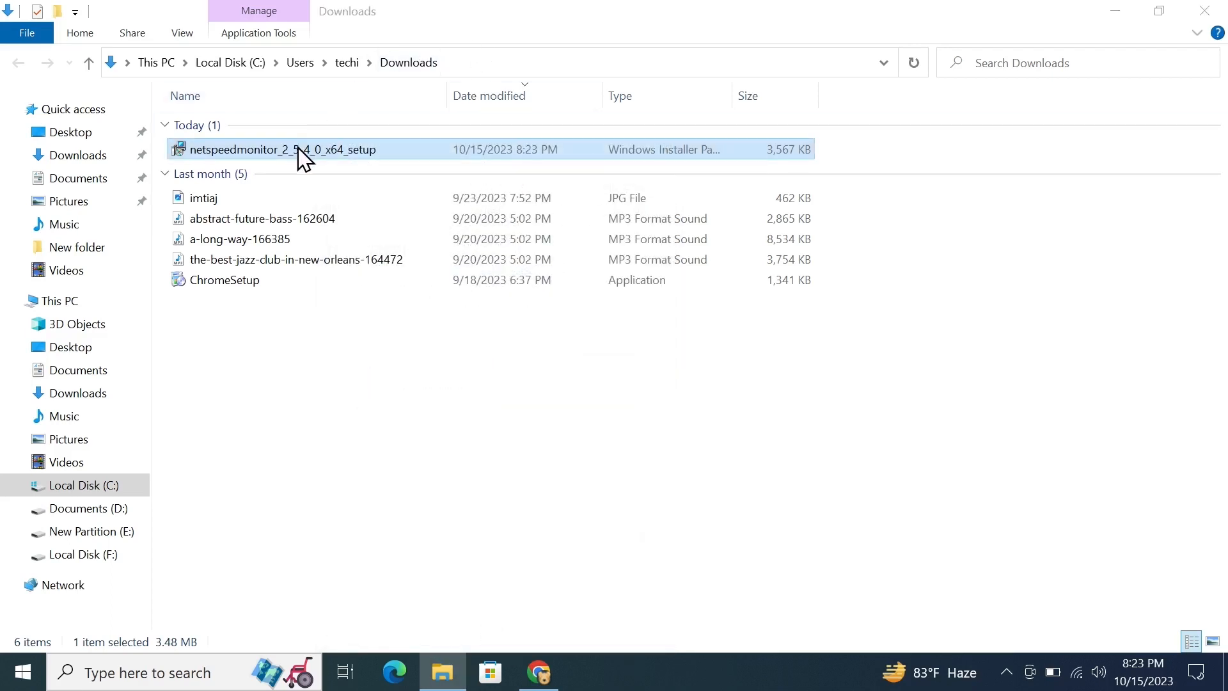
# Install NetSpeedMonitor 2.5.4.0 x64 with default location, accepting the license and UAC prompt
pyautogui.doubleClick(282, 149)
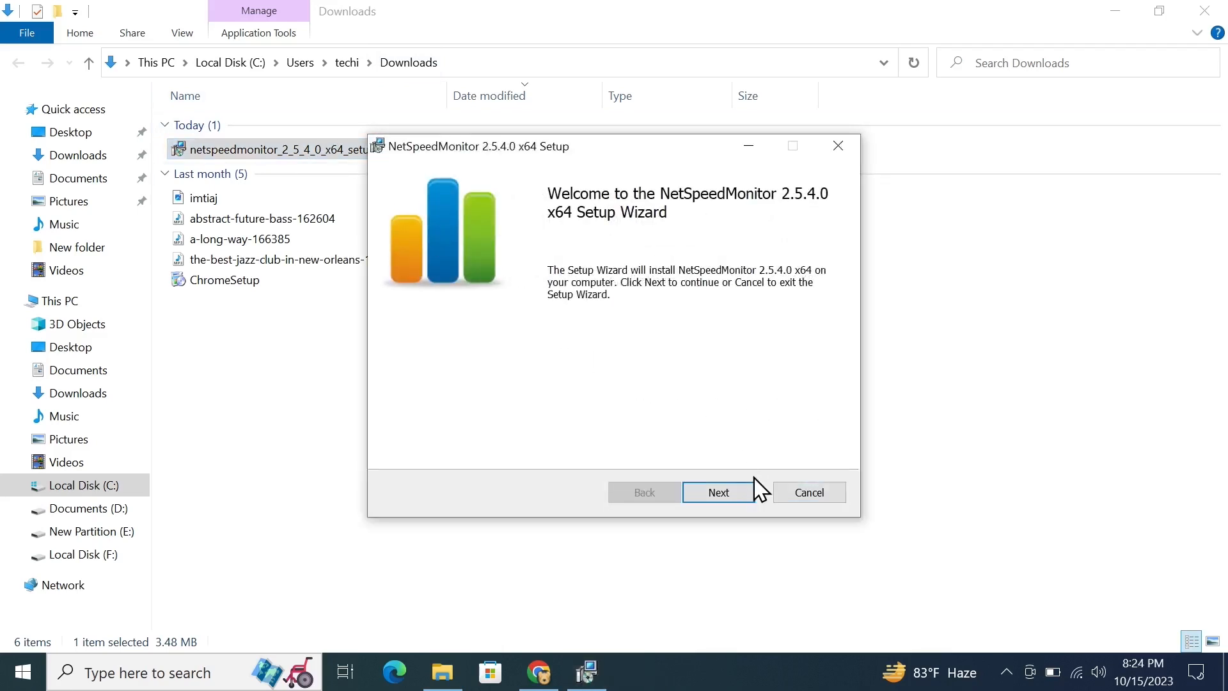
pyautogui.click(718, 492)
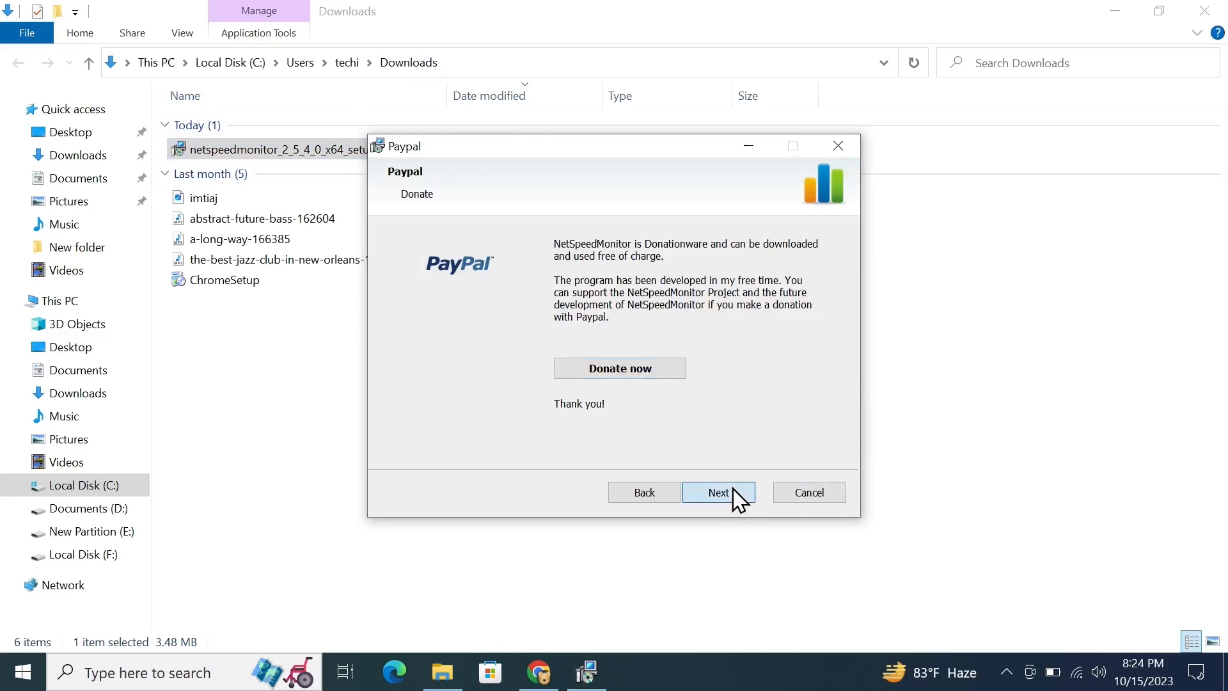
pyautogui.click(718, 492)
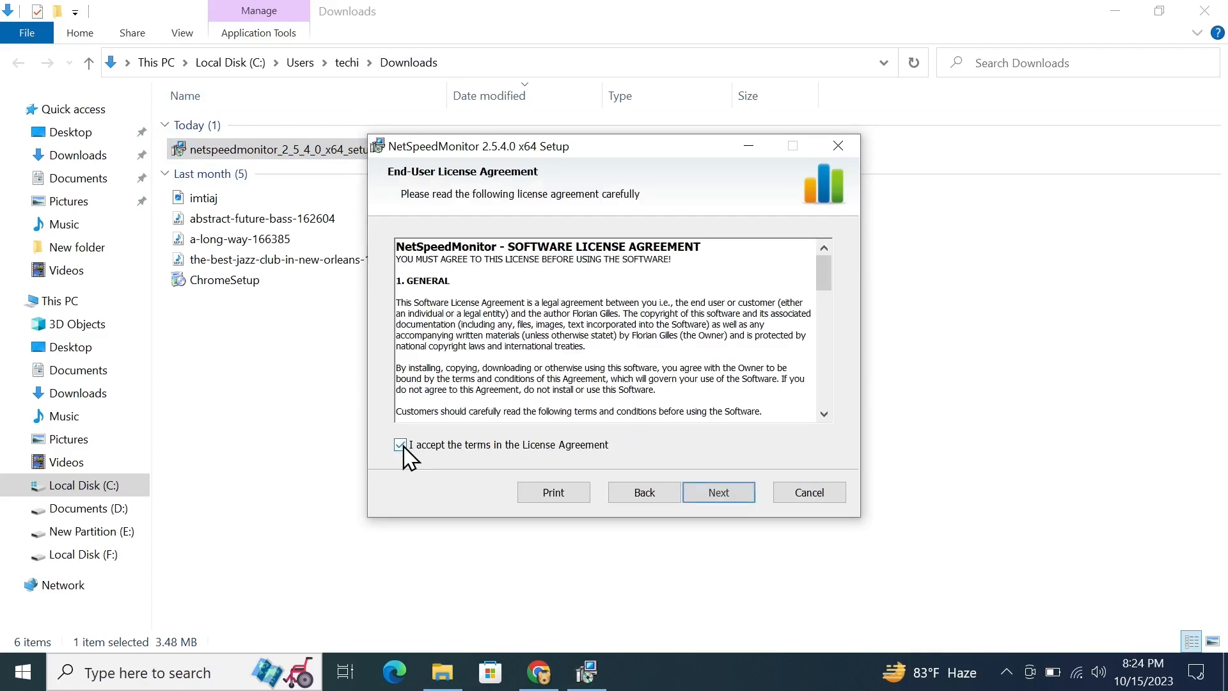
pyautogui.click(718, 492)
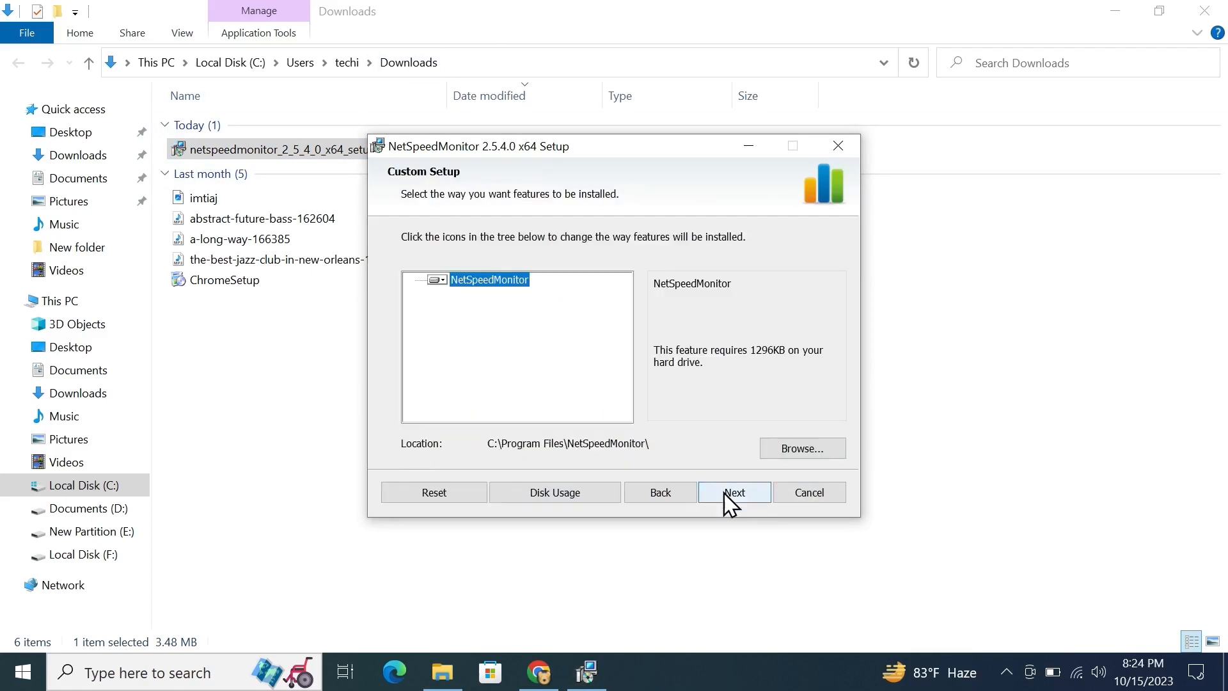
pyautogui.click(733, 492)
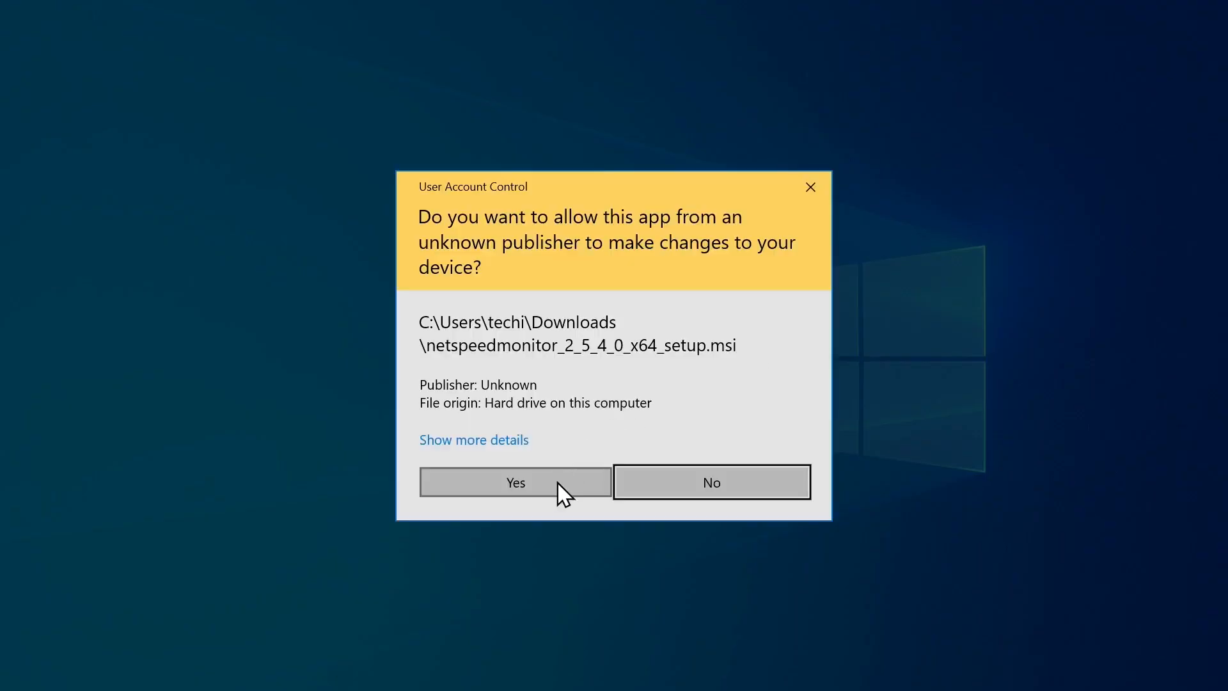
pyautogui.click(514, 481)
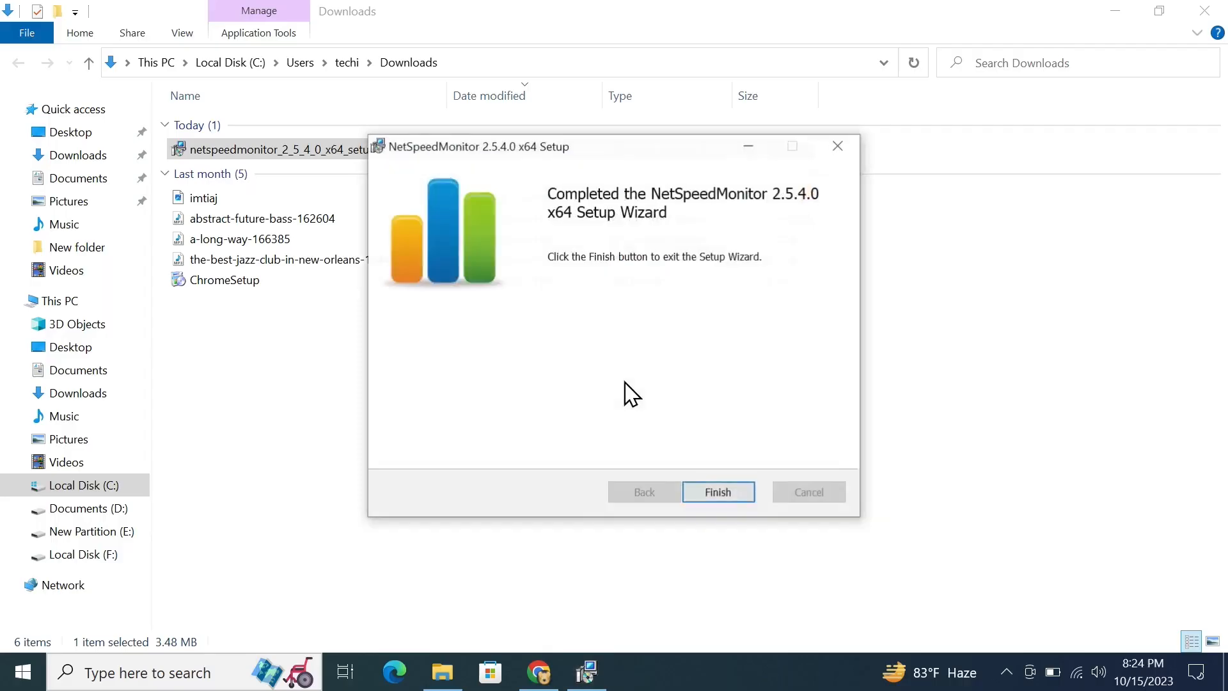
pyautogui.click(716, 491)
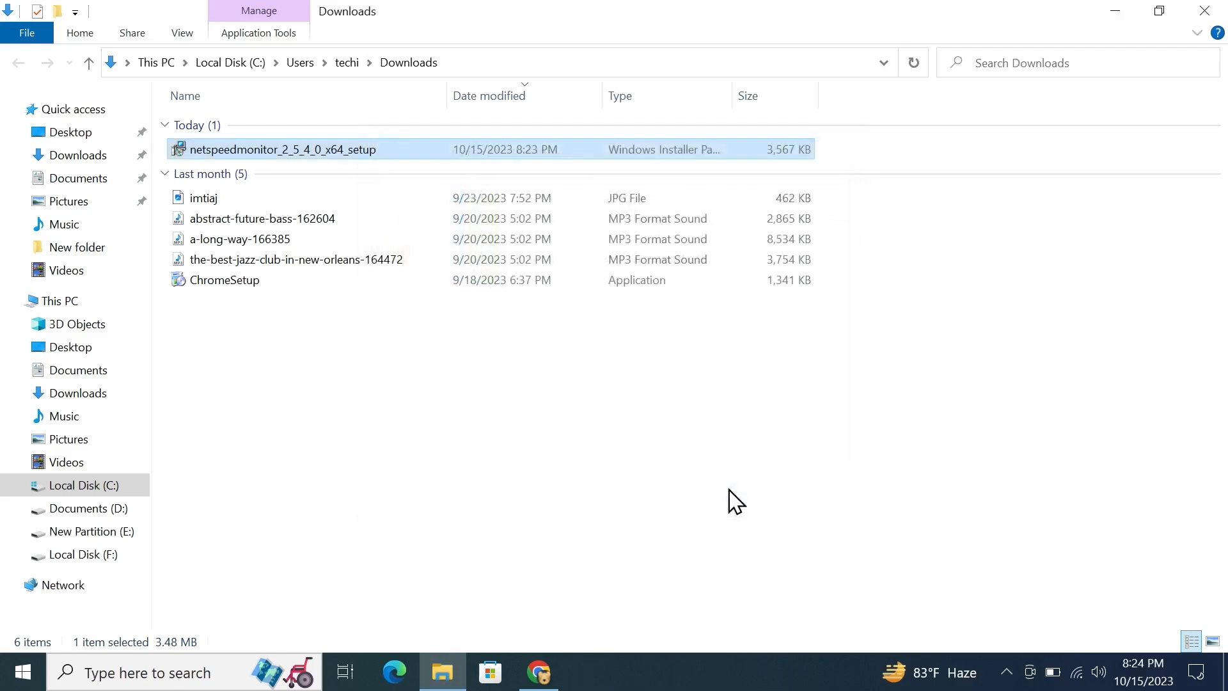
# Switch to Chrome's downloads page and clear it away to reveal the desktop
pyautogui.click(538, 673)
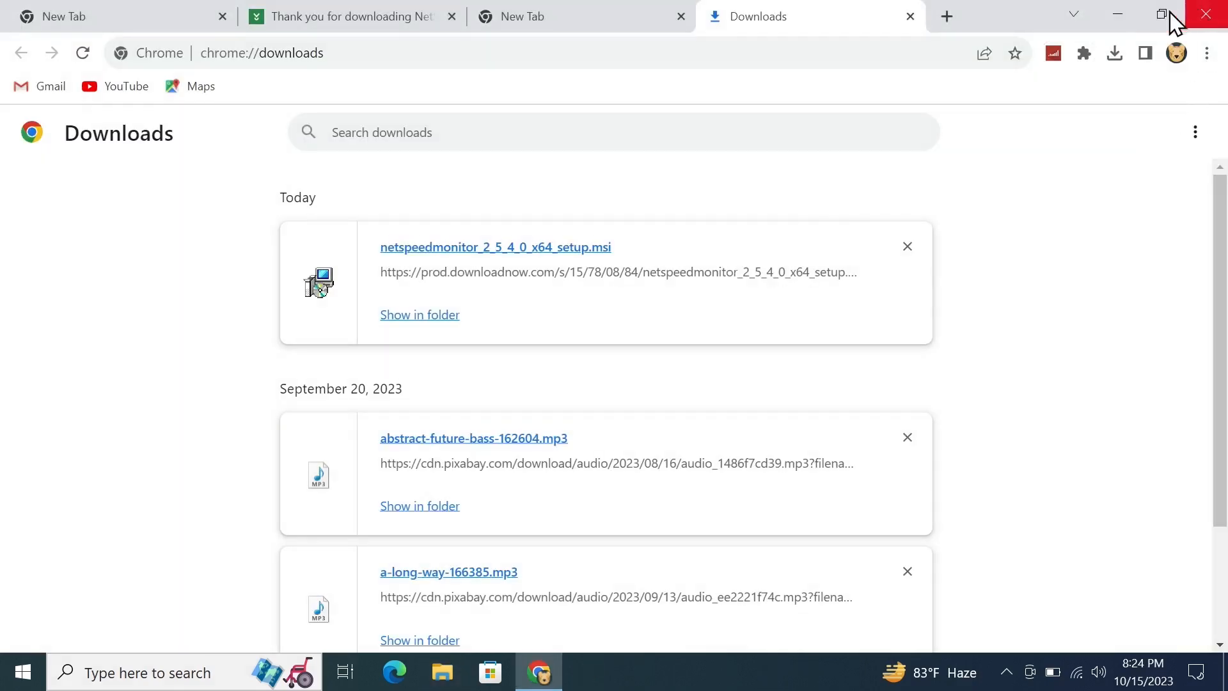
pyautogui.click(1206, 14)
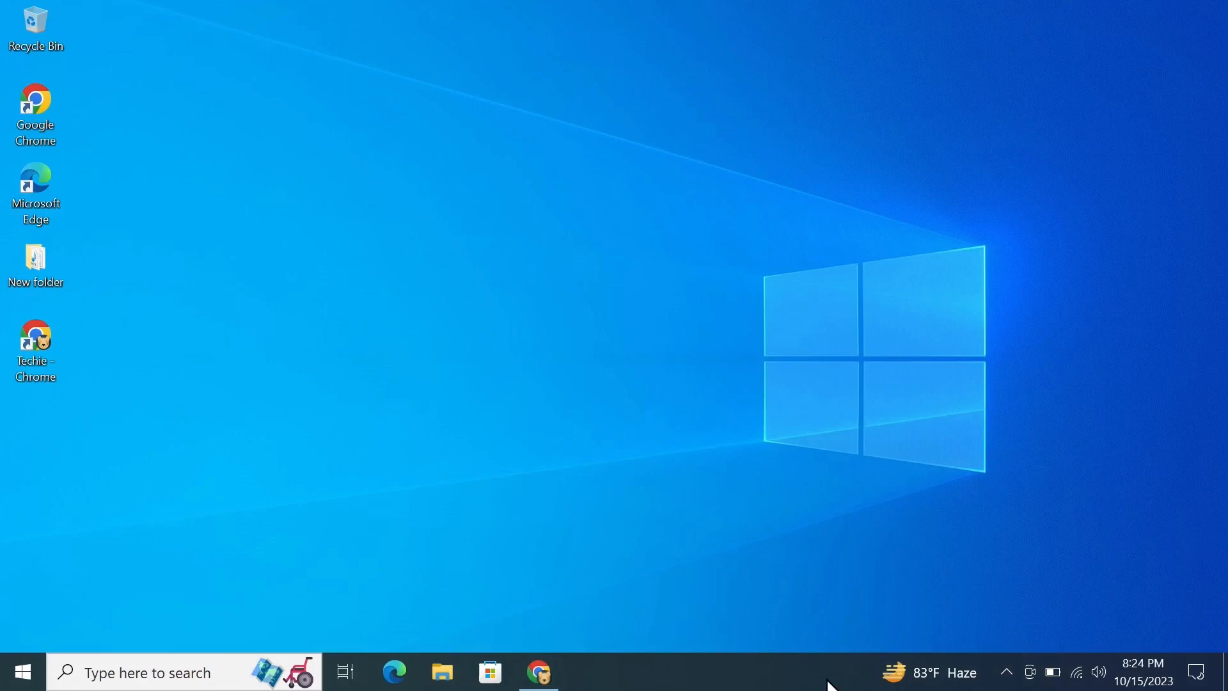
pyautogui.moveTo(237, 186)
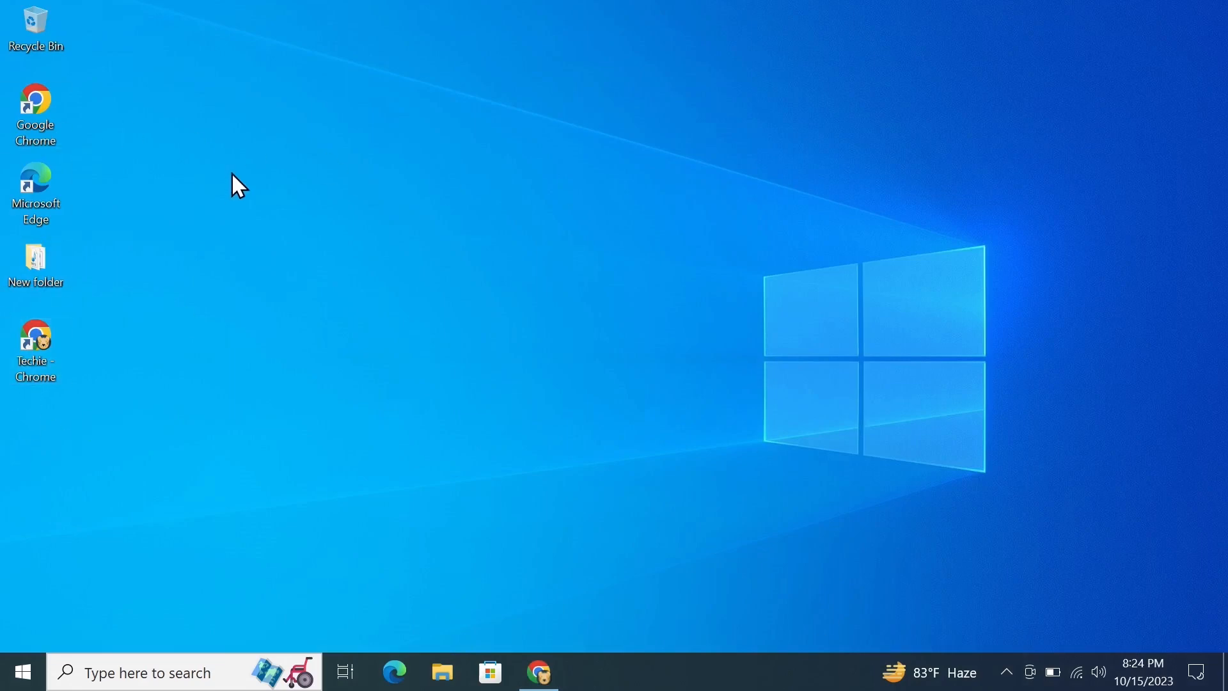
pyautogui.moveTo(442, 673)
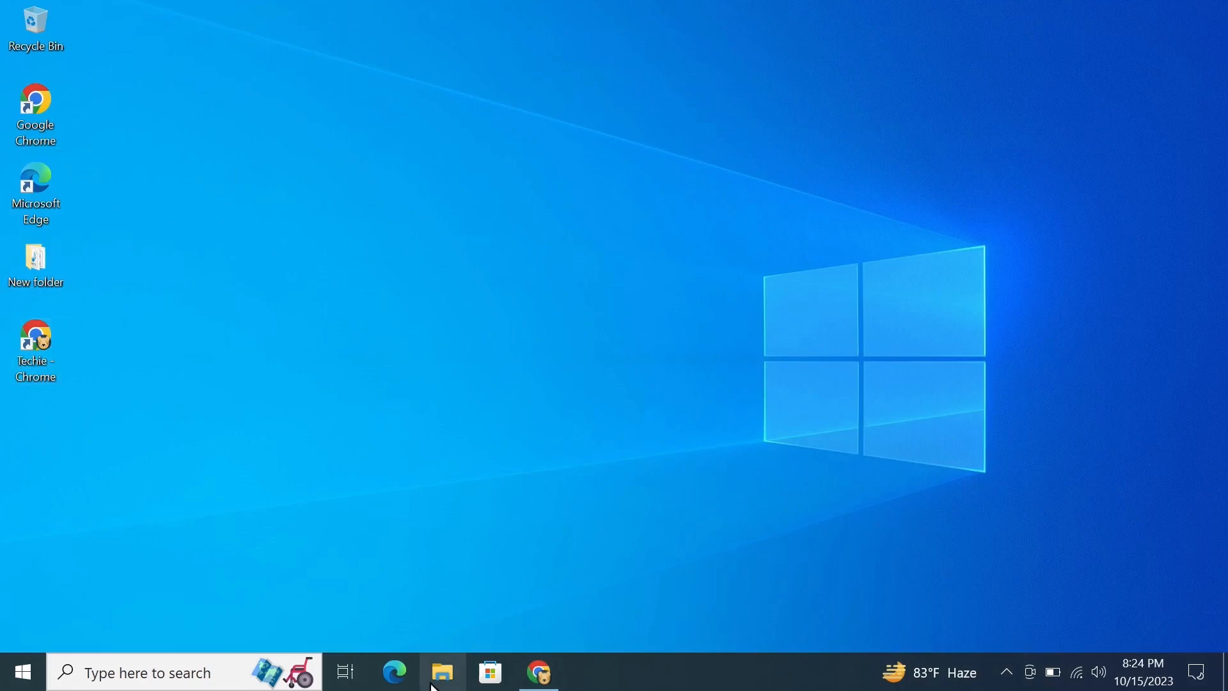
# Browse to Local Disk (C:) > Program Files > NetSpeedMonitor in File Explorer
pyautogui.click(442, 672)
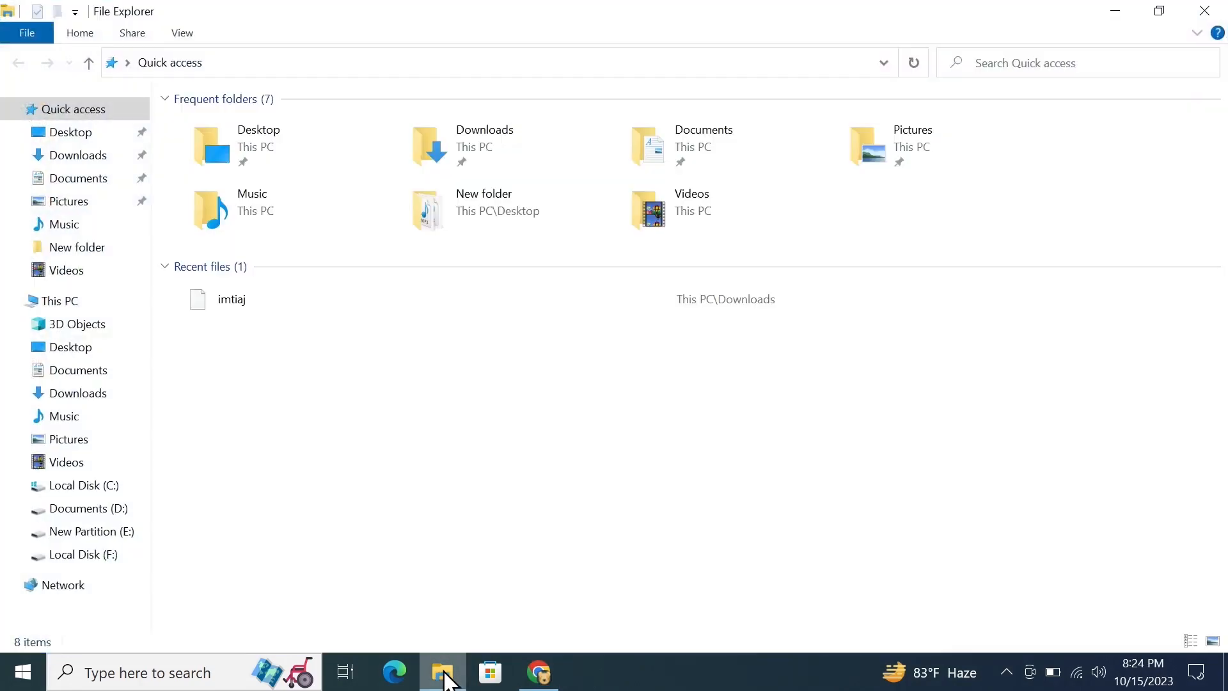
pyautogui.moveTo(86, 507)
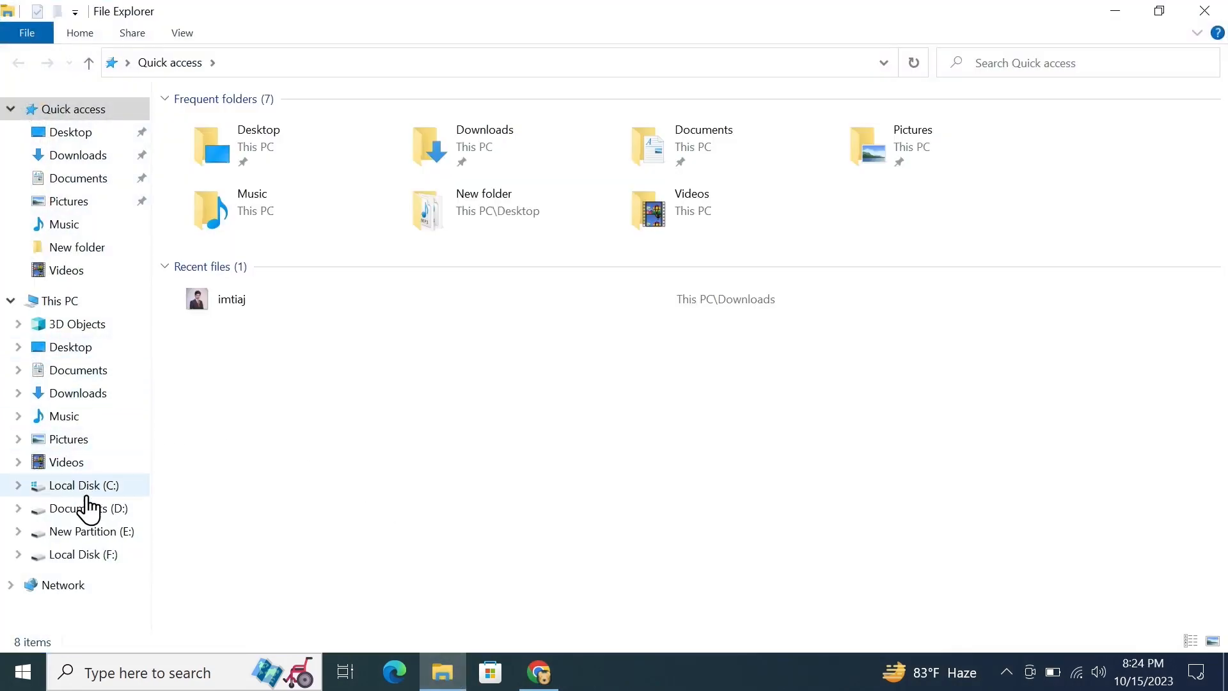
pyautogui.click(85, 485)
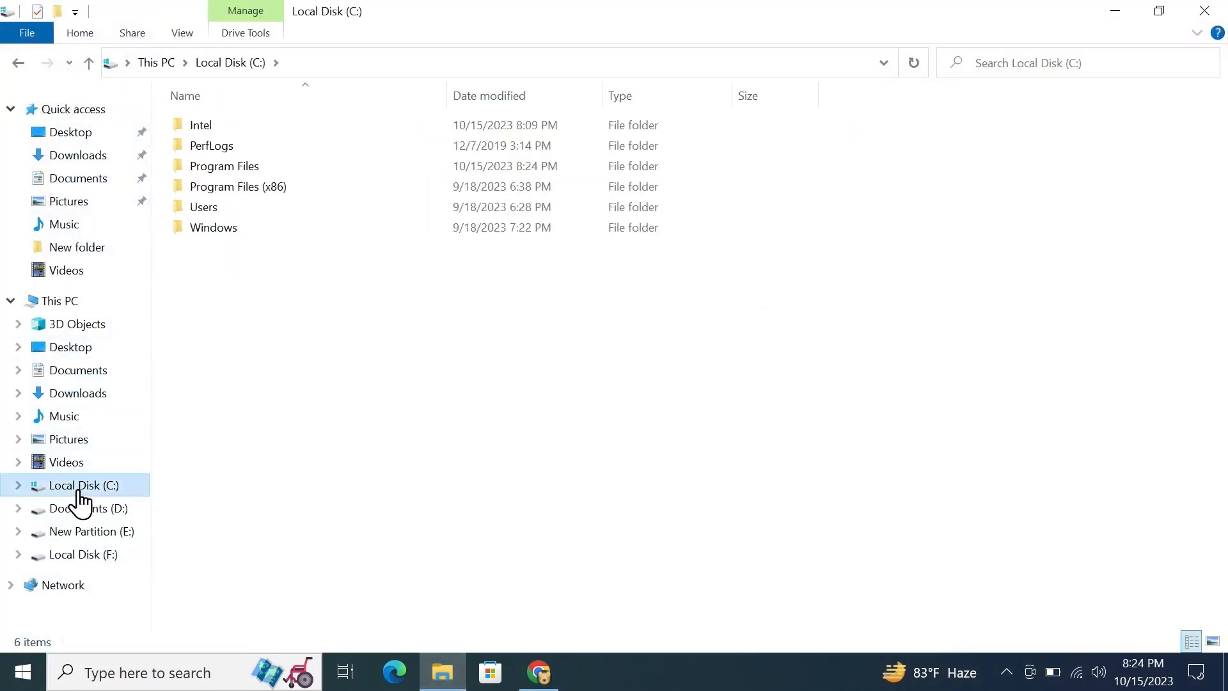
pyautogui.click(224, 166)
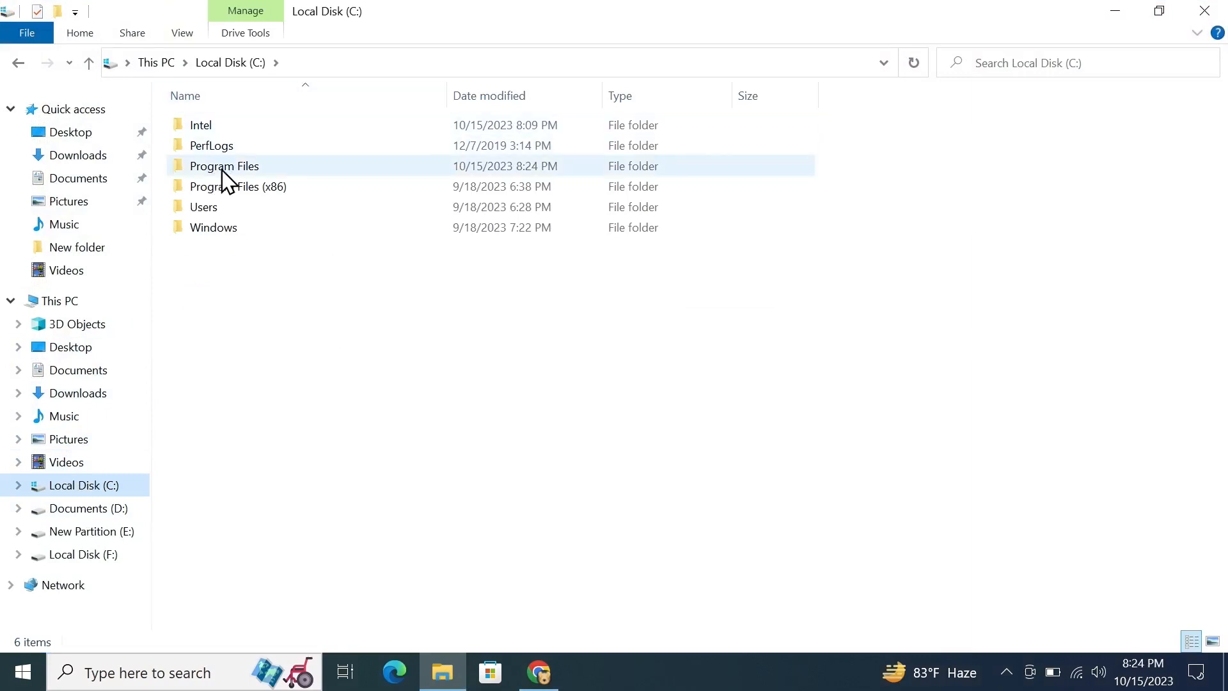
pyautogui.doubleClick(224, 165)
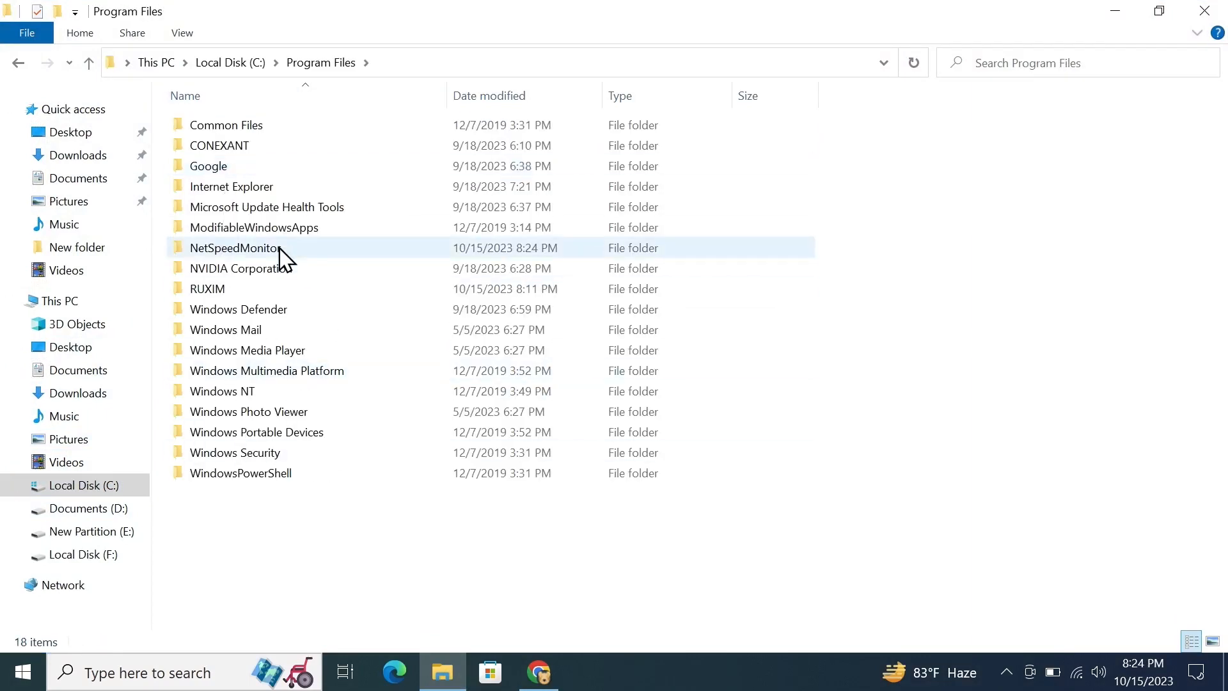
pyautogui.moveTo(258, 259)
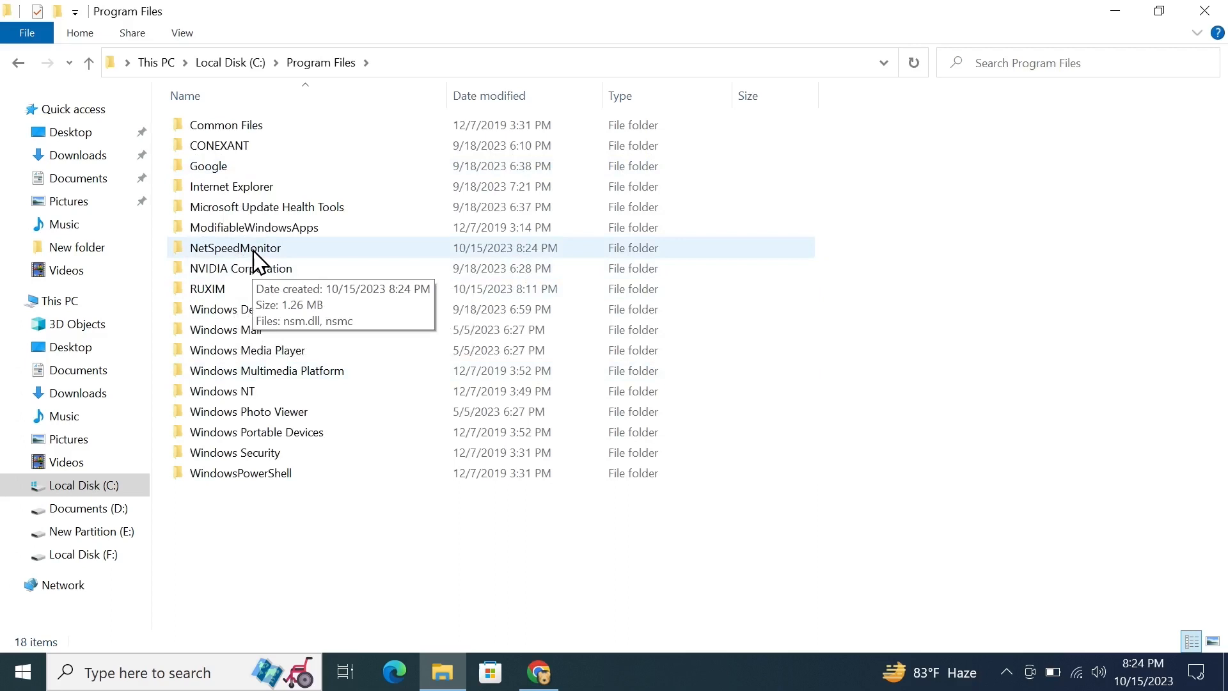
pyautogui.doubleClick(235, 247)
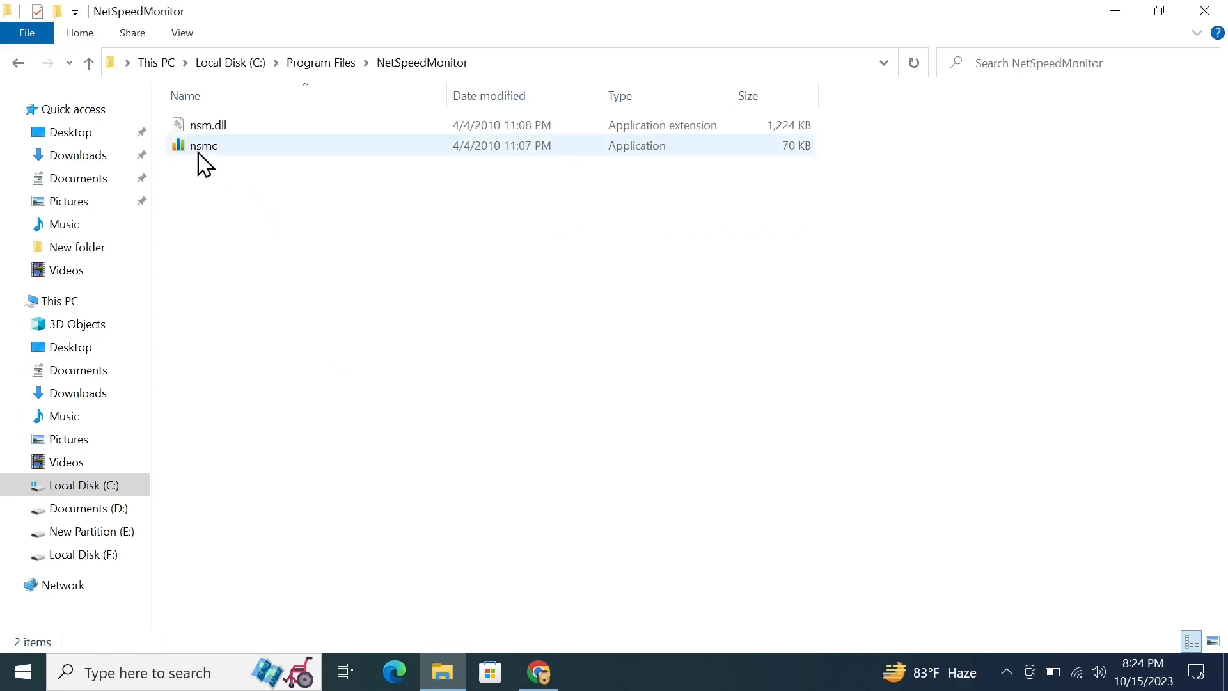
# Run nsmc, add the toolbar, choose Intel(R) Dual Band Wireless-AC 8265, and save
pyautogui.doubleClick(203, 145)
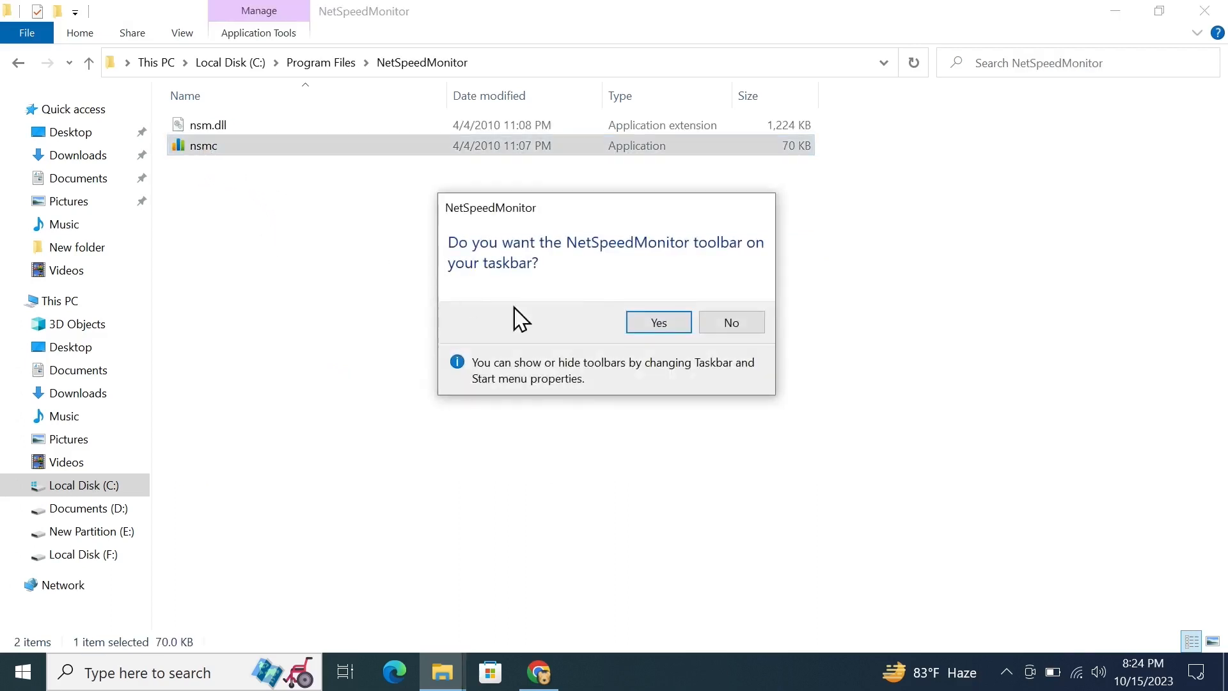
pyautogui.click(658, 321)
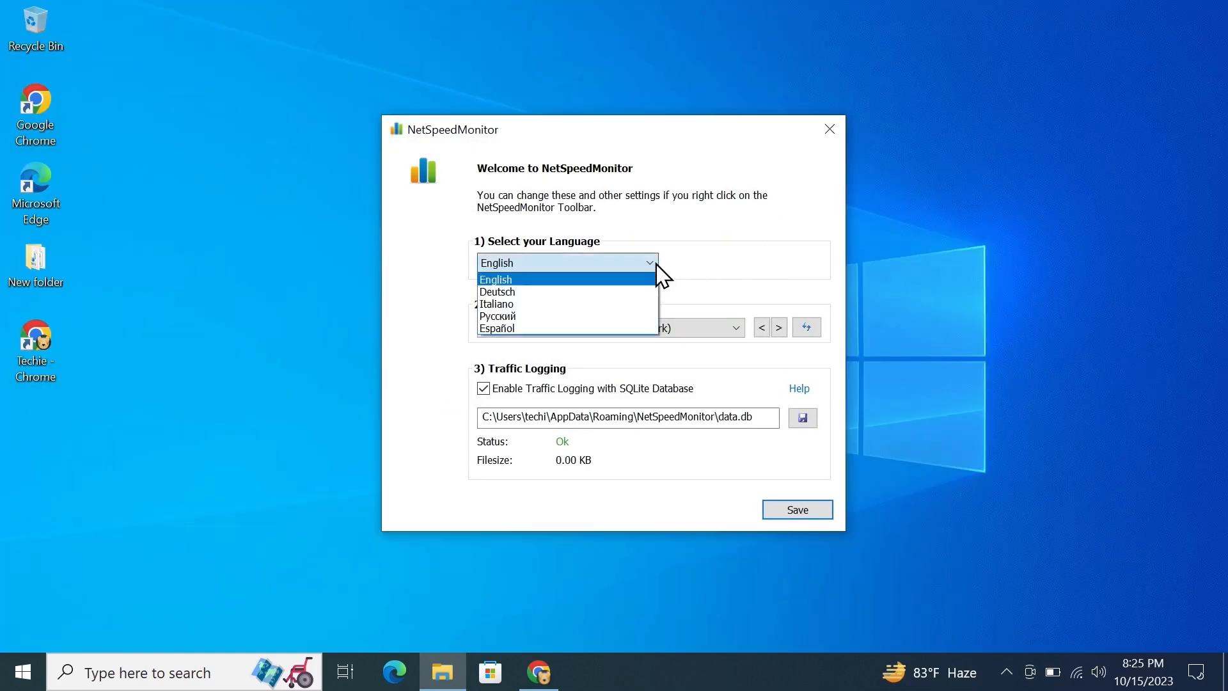
pyautogui.click(733, 327)
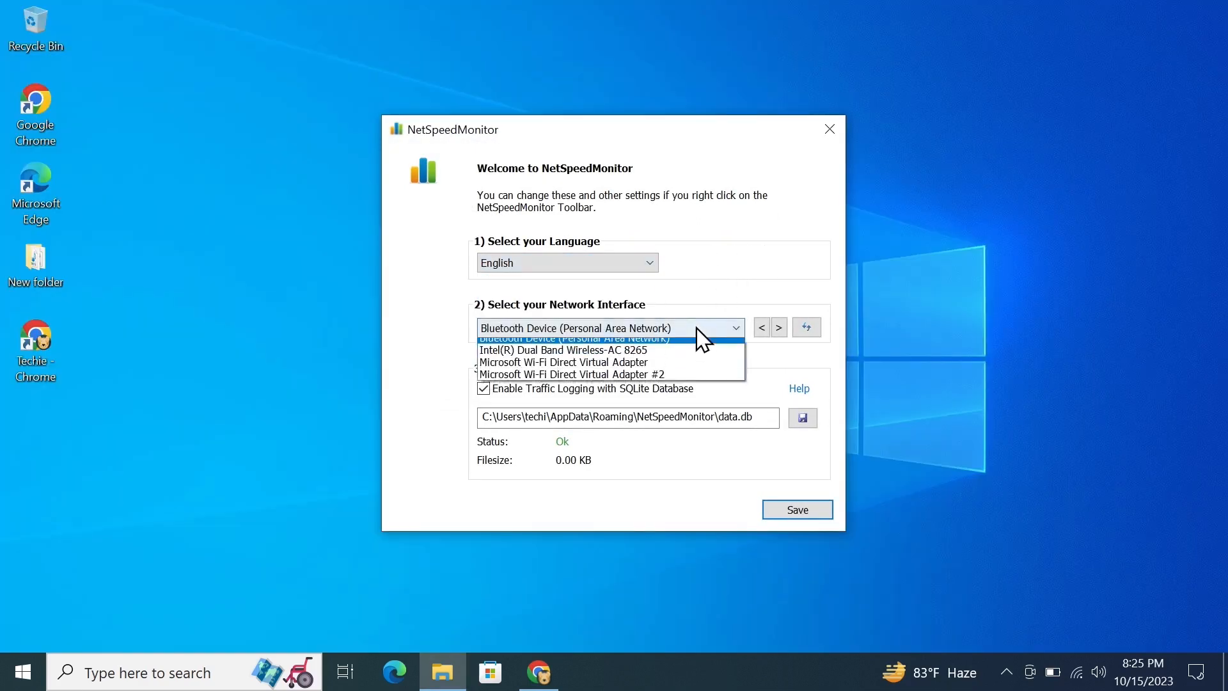
pyautogui.click(562, 349)
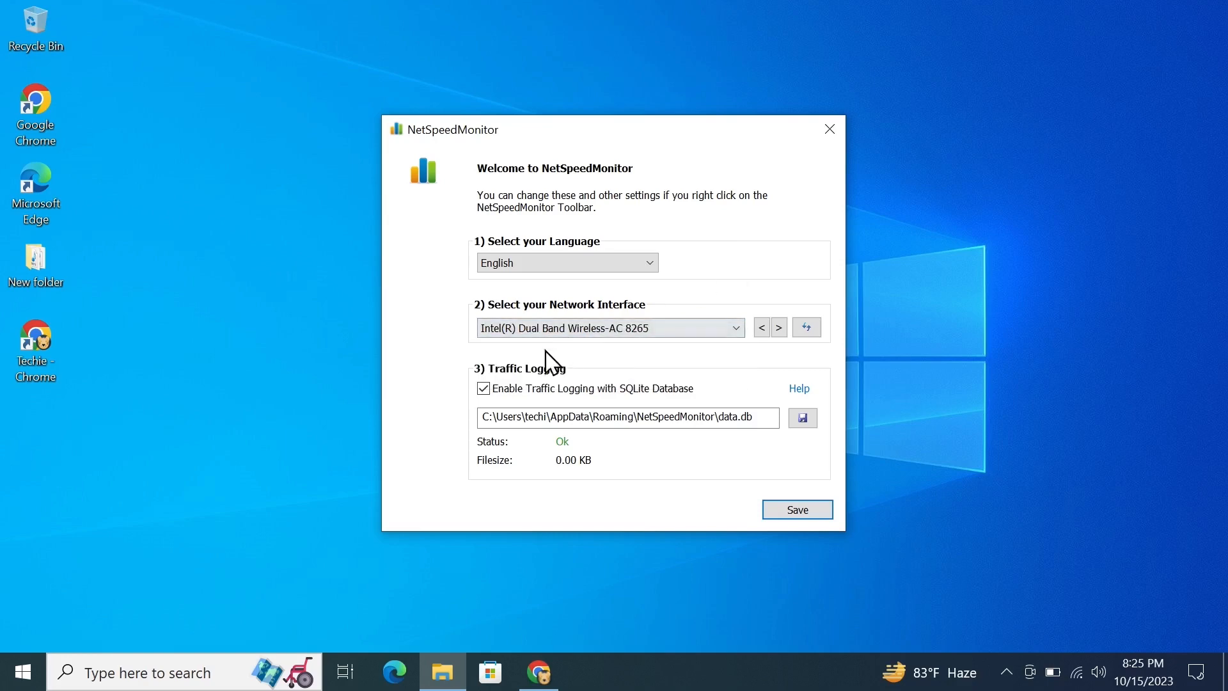
pyautogui.click(484, 388)
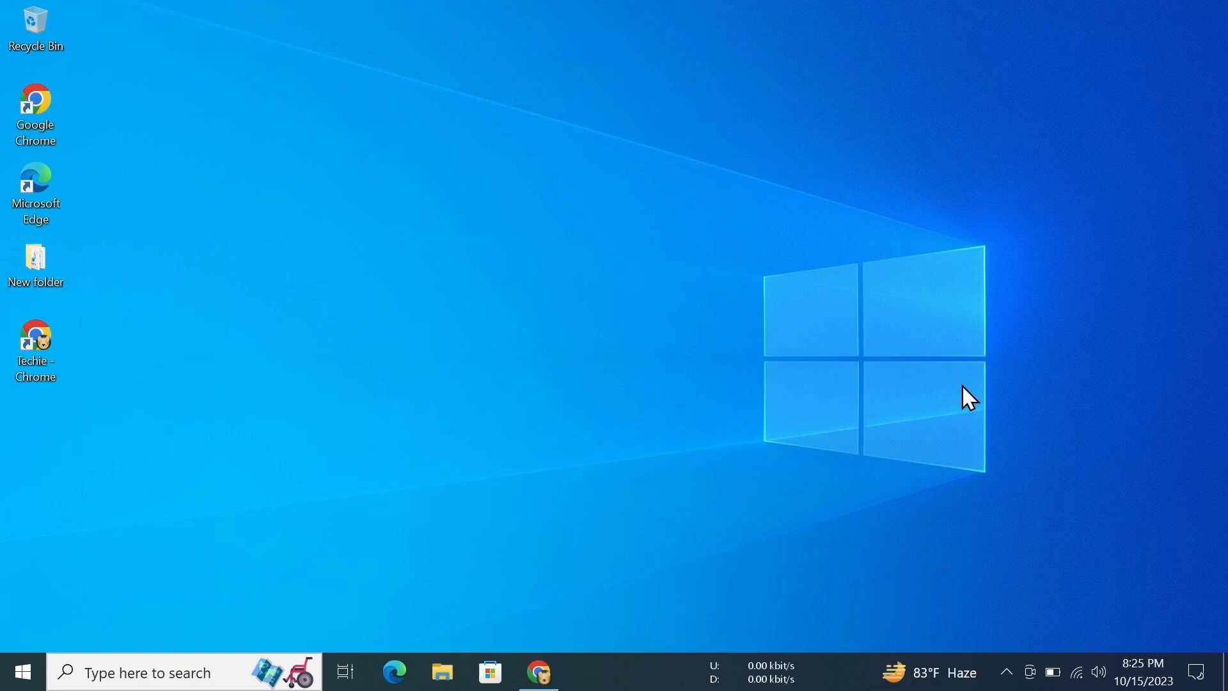
pyautogui.moveTo(763, 677)
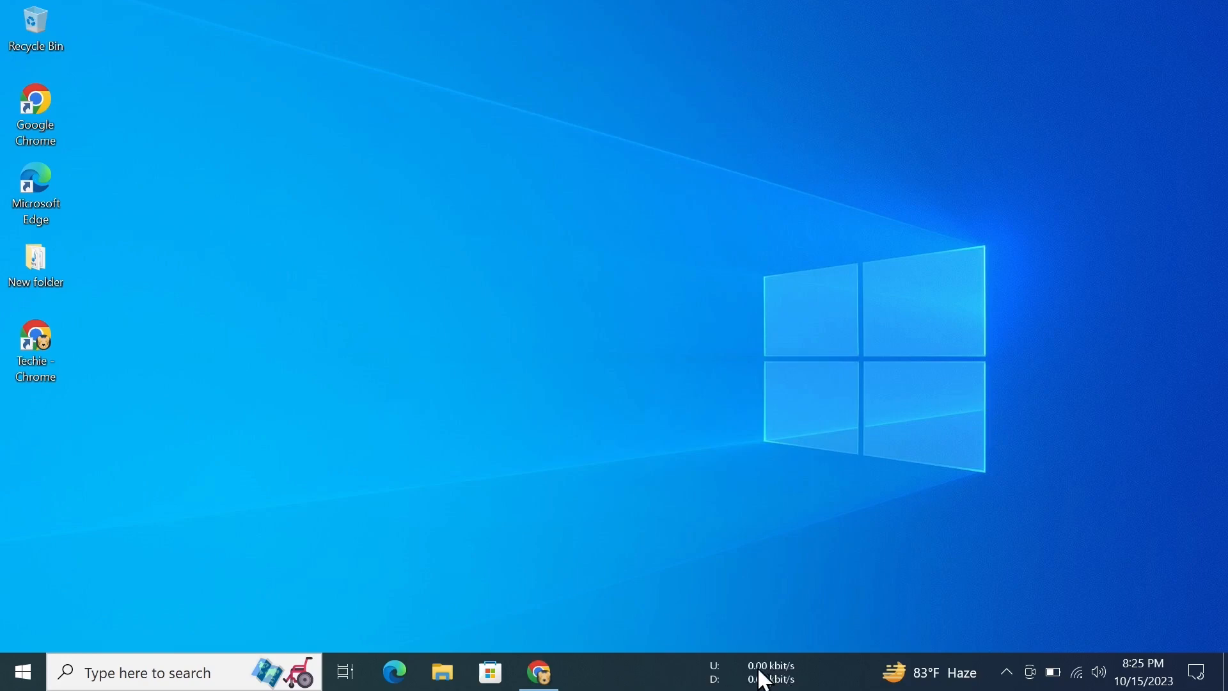
pyautogui.moveTo(771, 680)
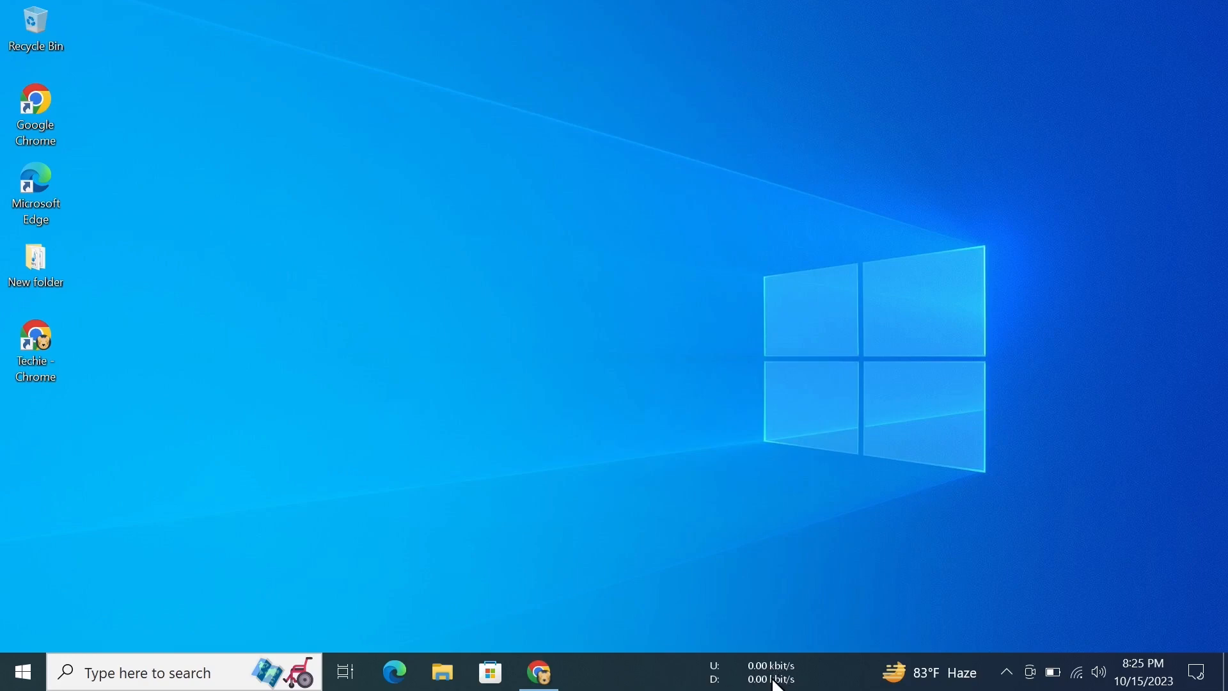
pyautogui.moveTo(783, 527)
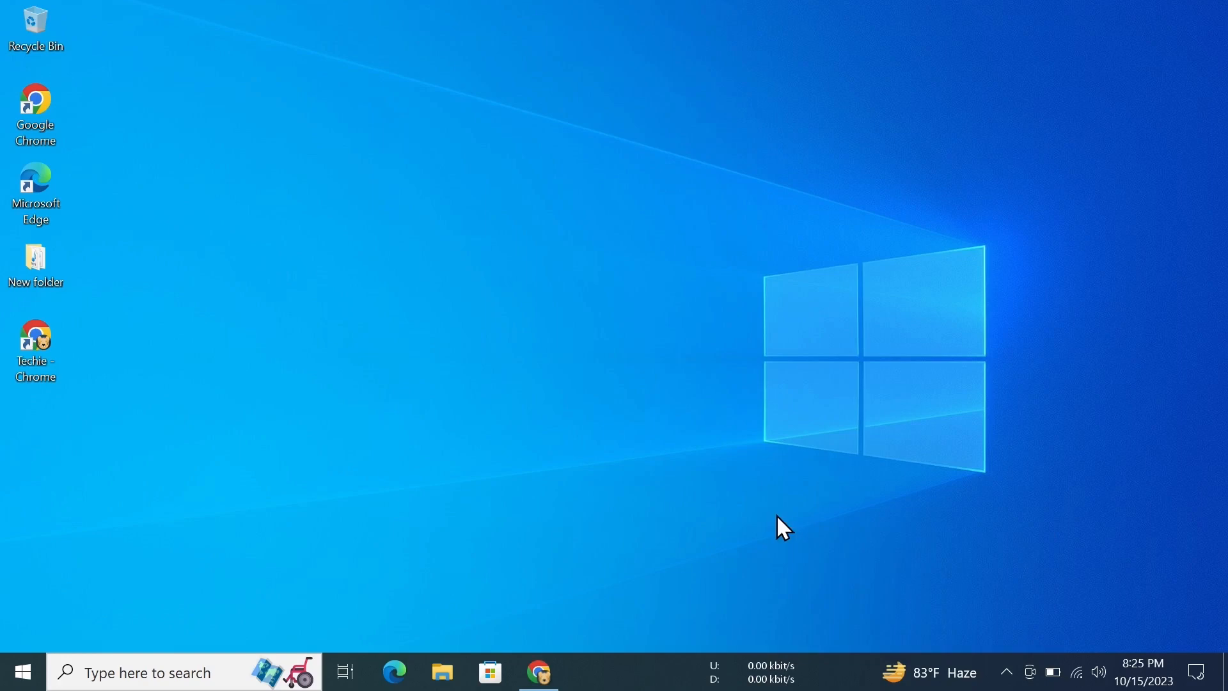
pyautogui.moveTo(775, 673)
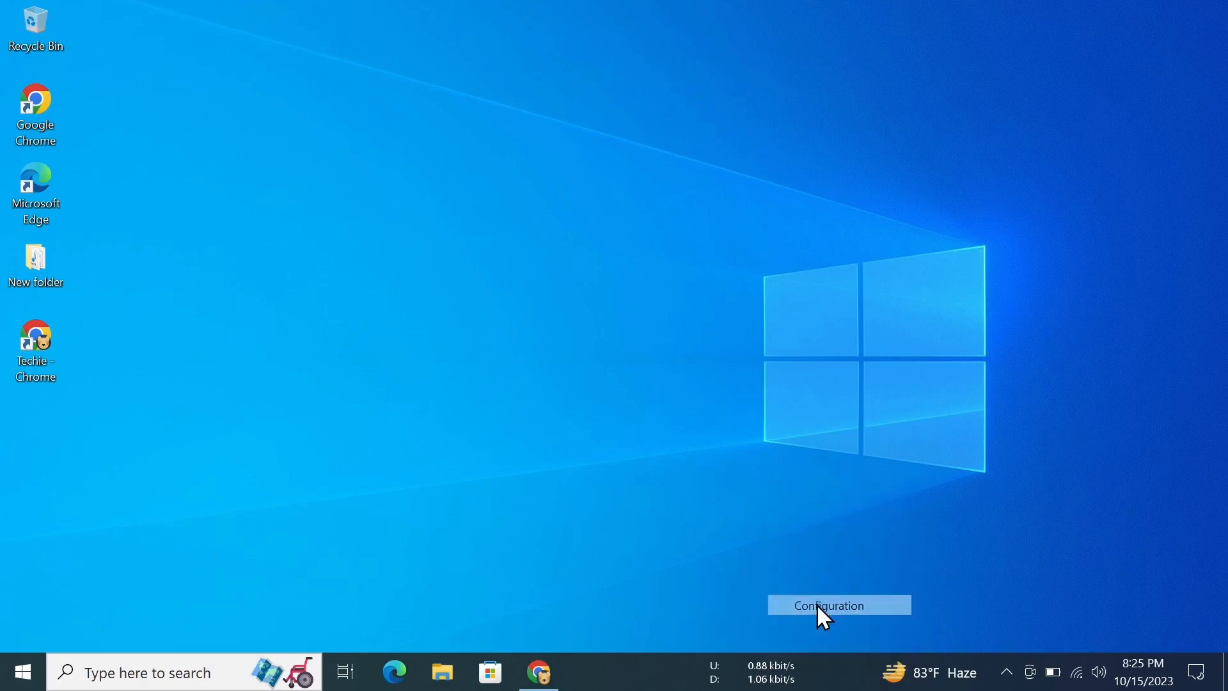
# In Configuration, set Bitrate to Mbit/s and pick a larger Layout font size
pyautogui.click(838, 606)
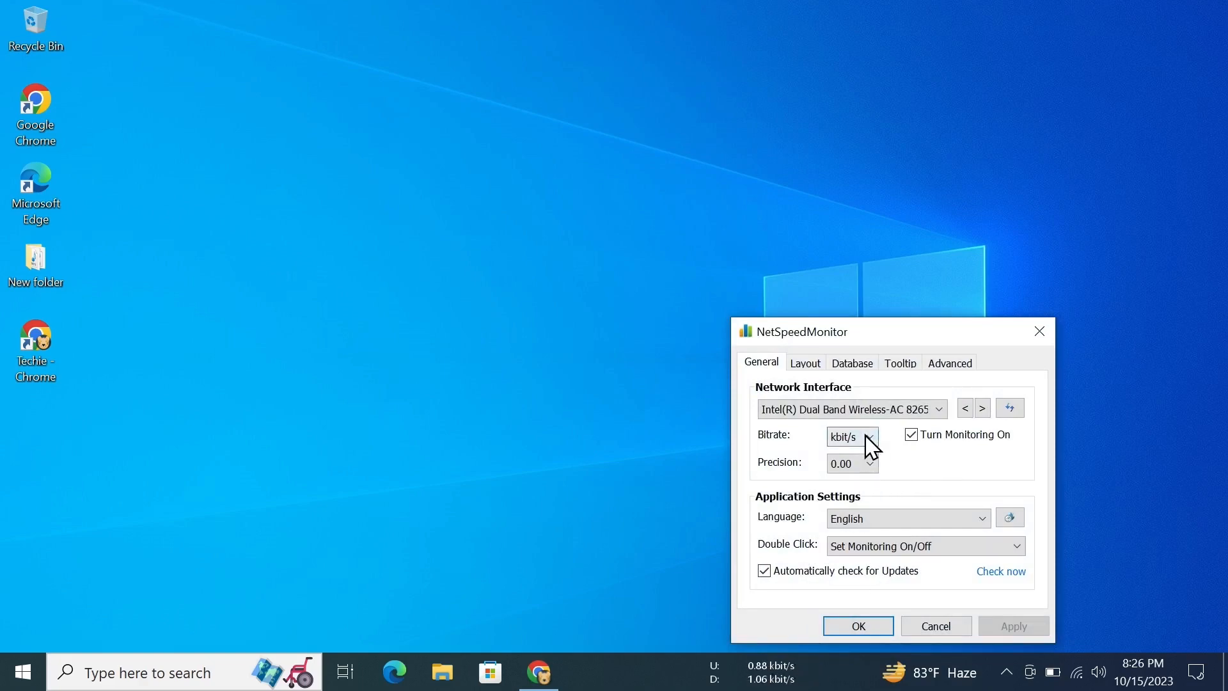
pyautogui.click(852, 436)
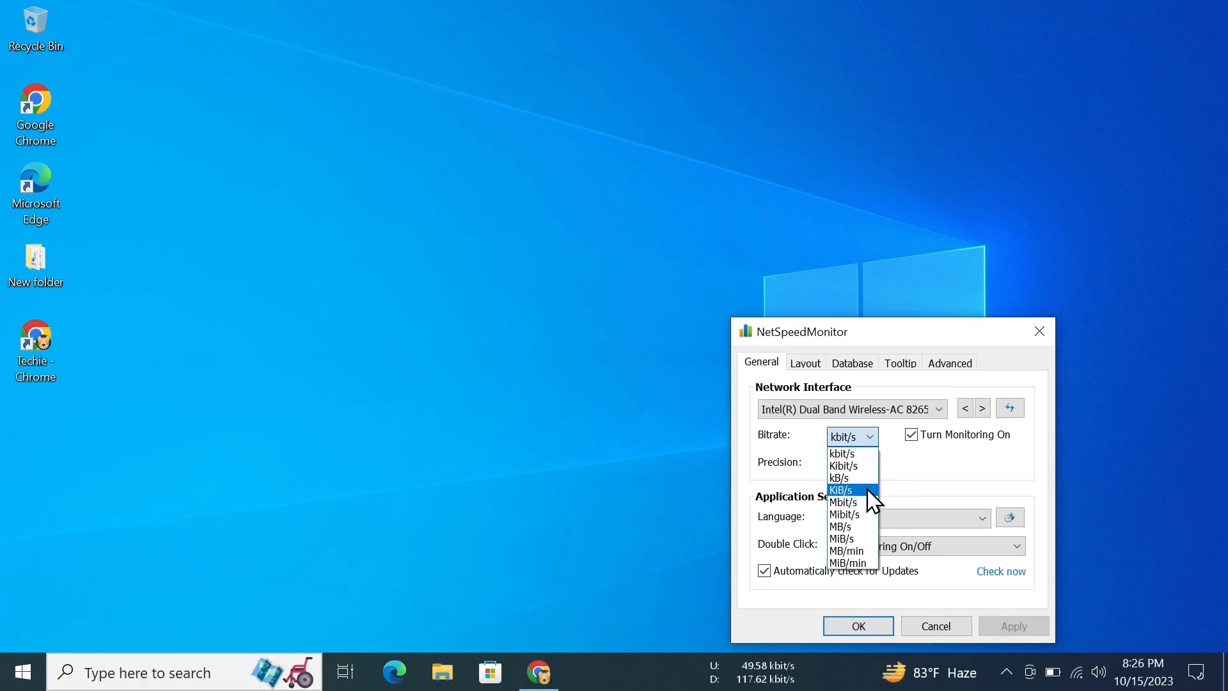
pyautogui.click(843, 502)
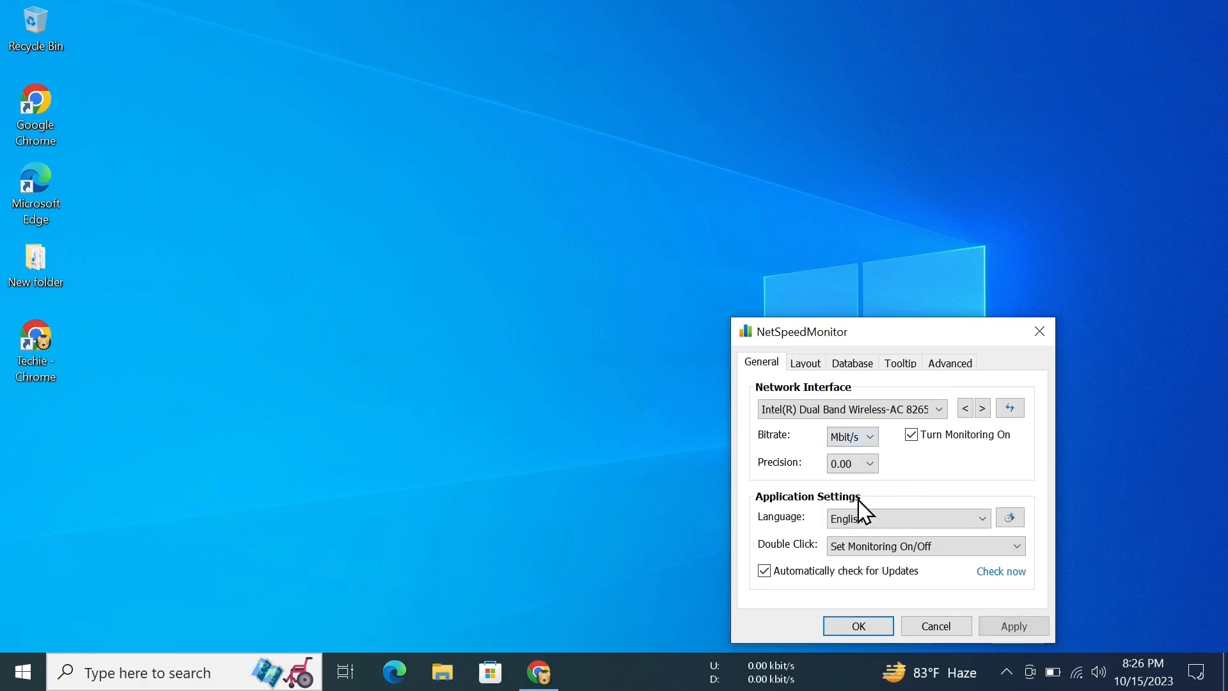
pyautogui.click(805, 362)
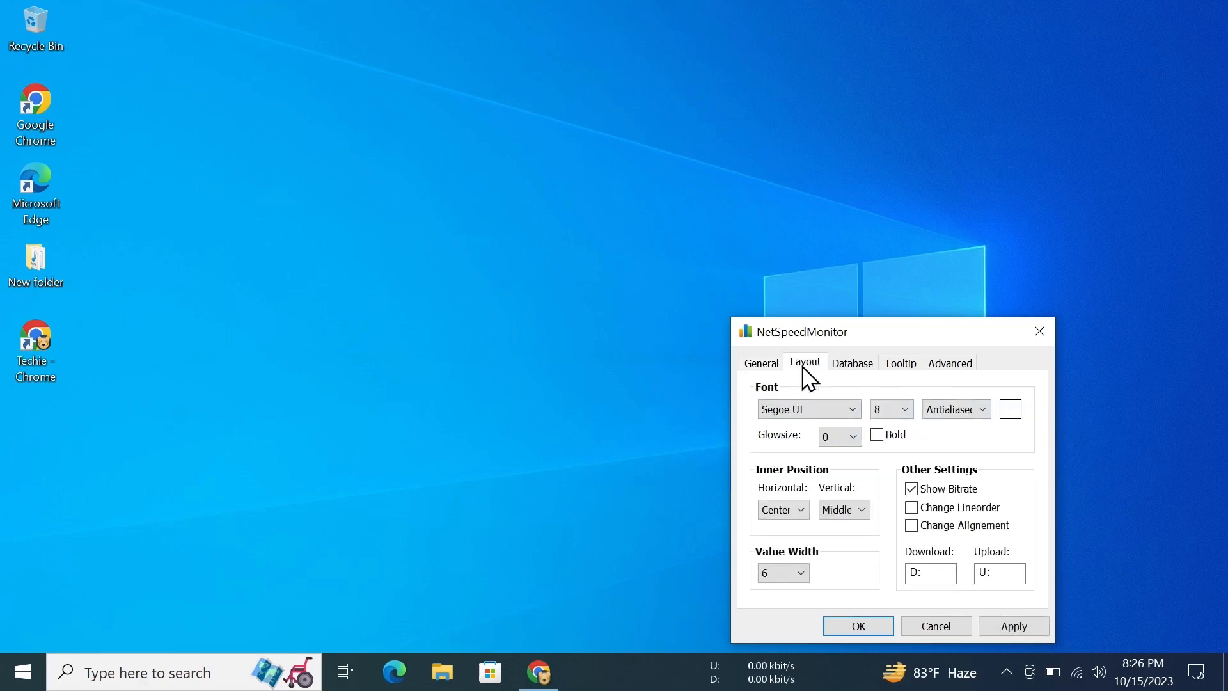
pyautogui.click(908, 408)
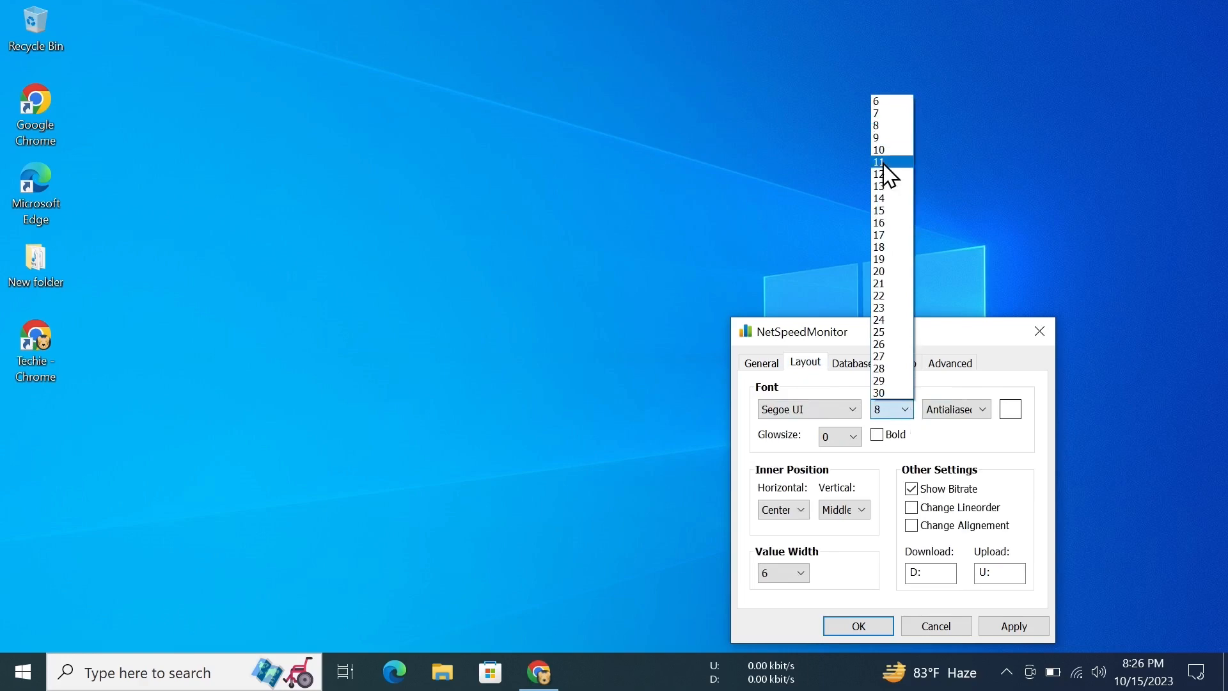
pyautogui.click(879, 136)
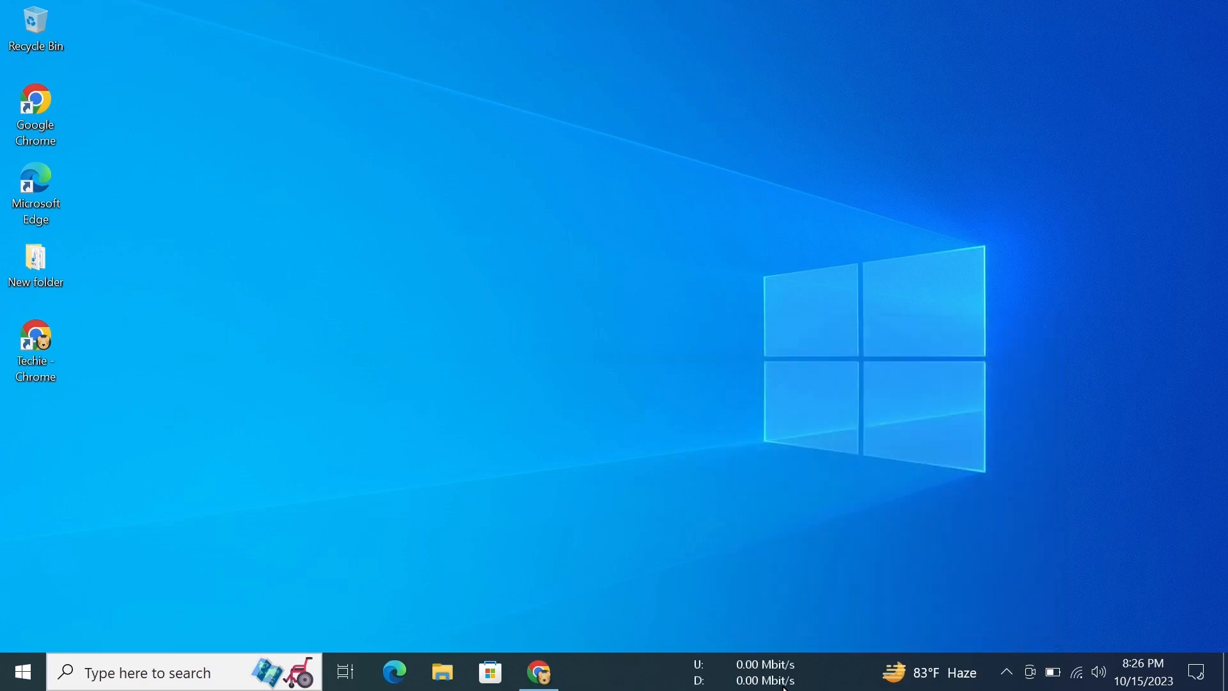
pyautogui.moveTo(837, 520)
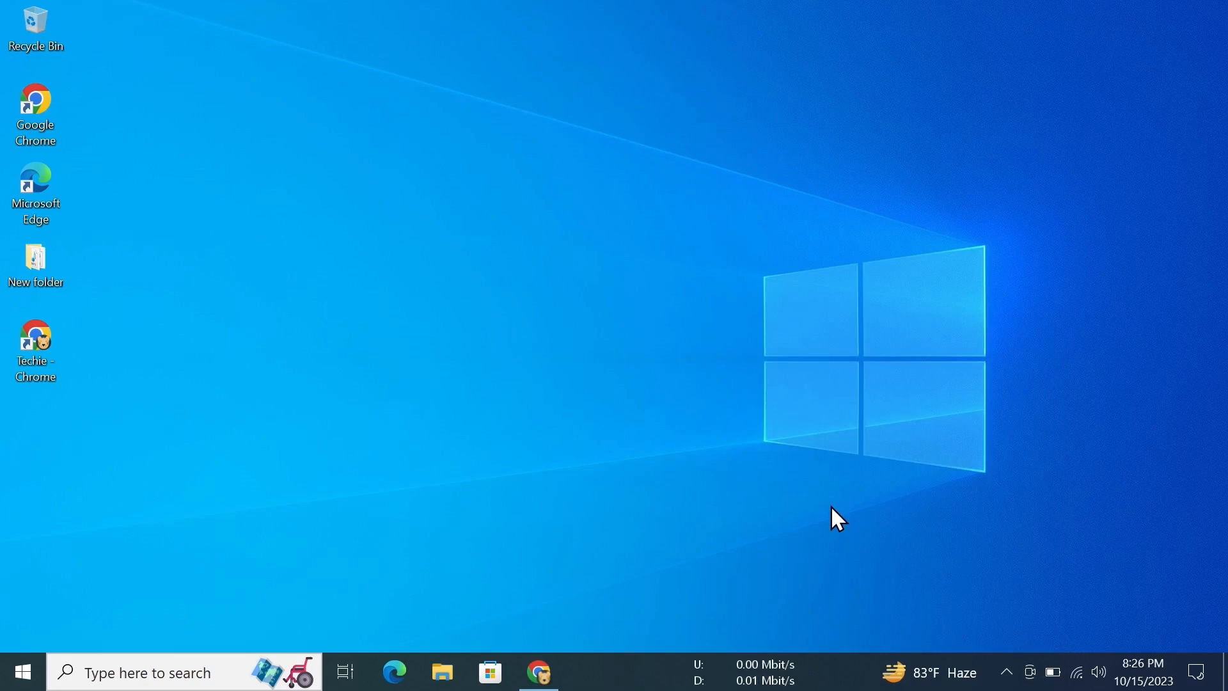
pyautogui.moveTo(834, 677)
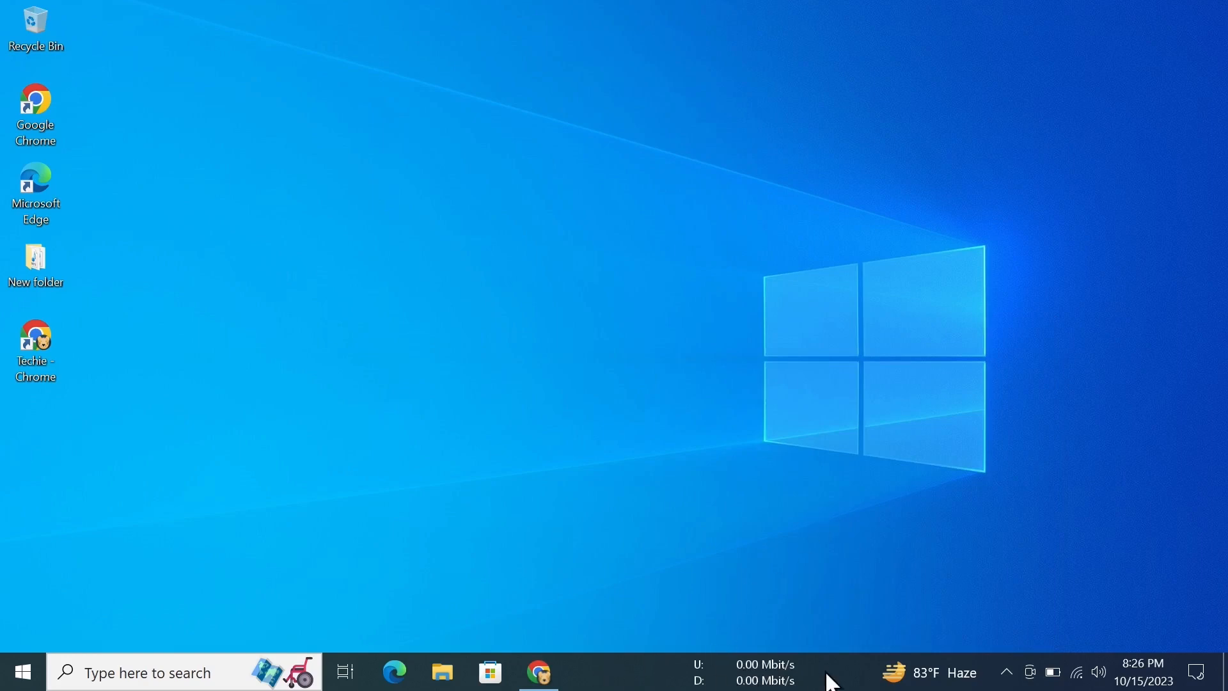
pyautogui.moveTo(819, 685)
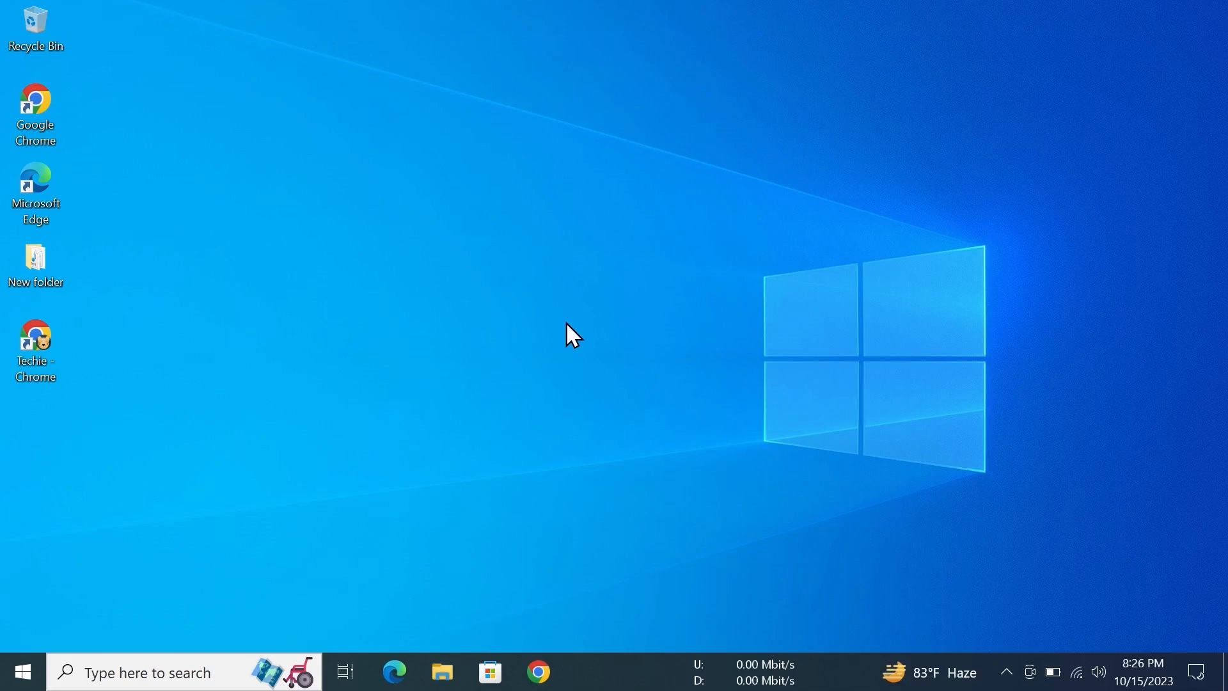
pyautogui.moveTo(619, 377)
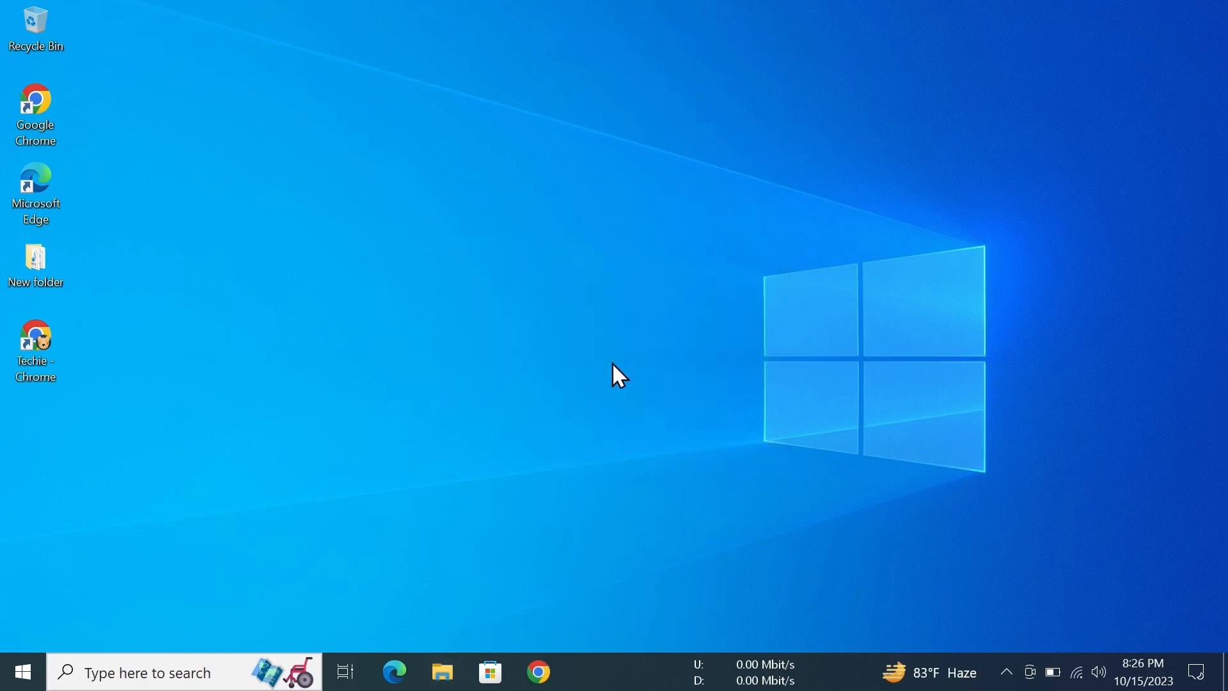